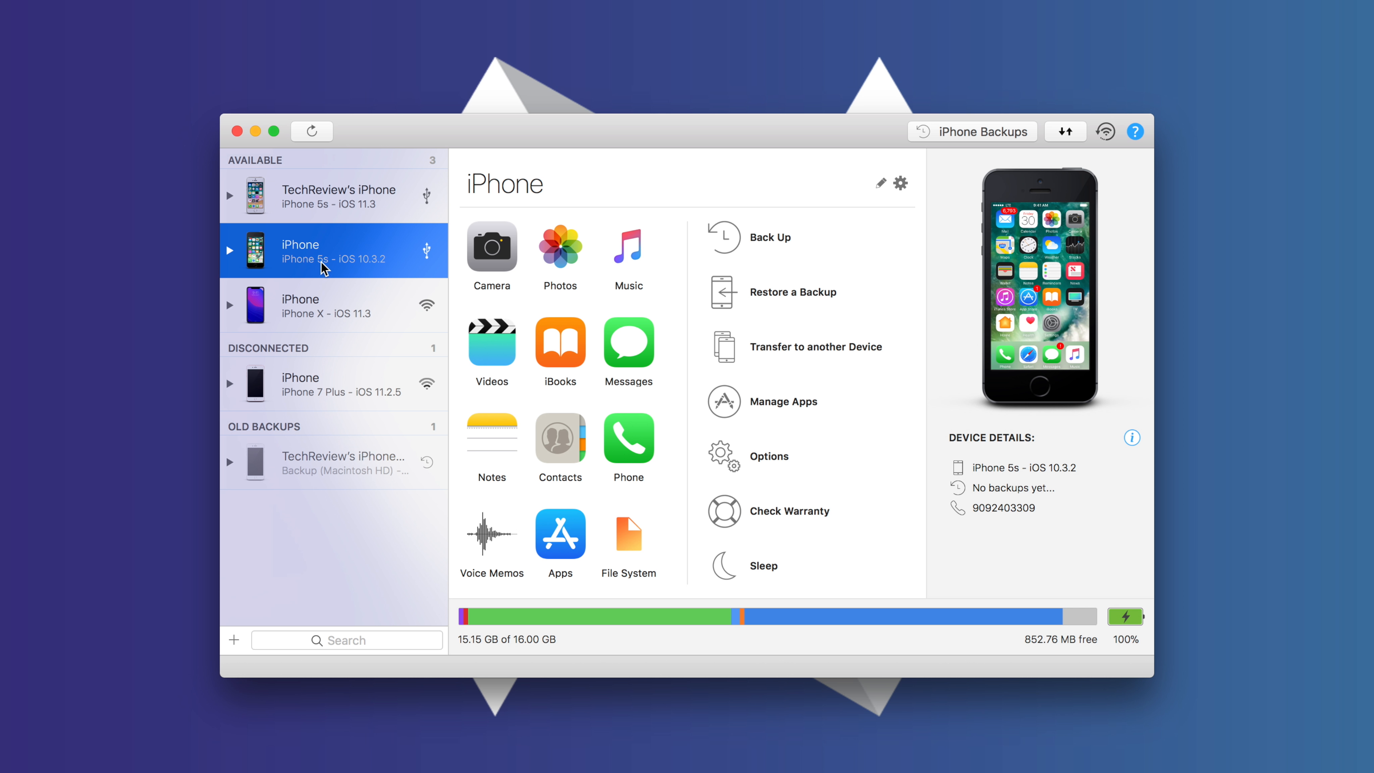
mouse_move(346, 242)
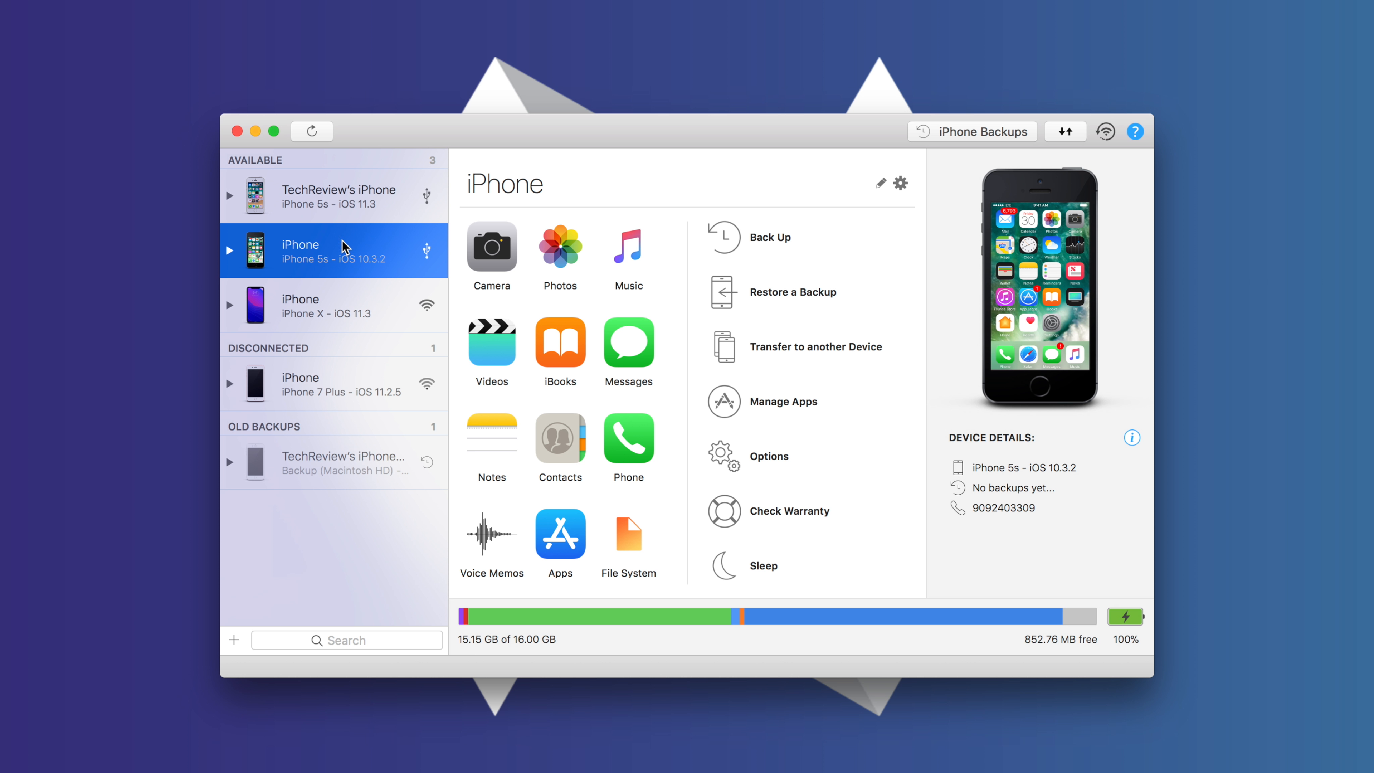
mouse_move(336, 187)
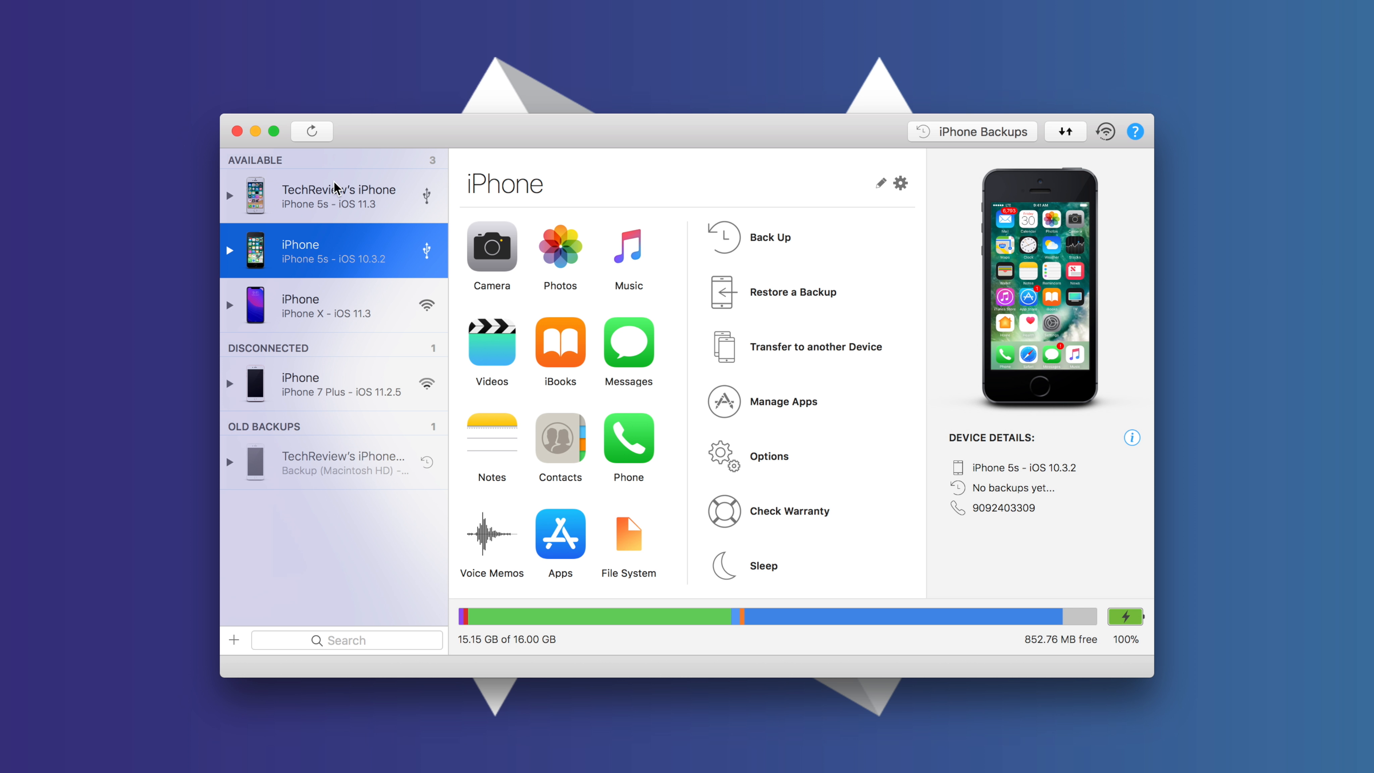
- Select TechReview's iPhone 5s on iOS 11.3 and collapse its content categories list
left_click(339, 195)
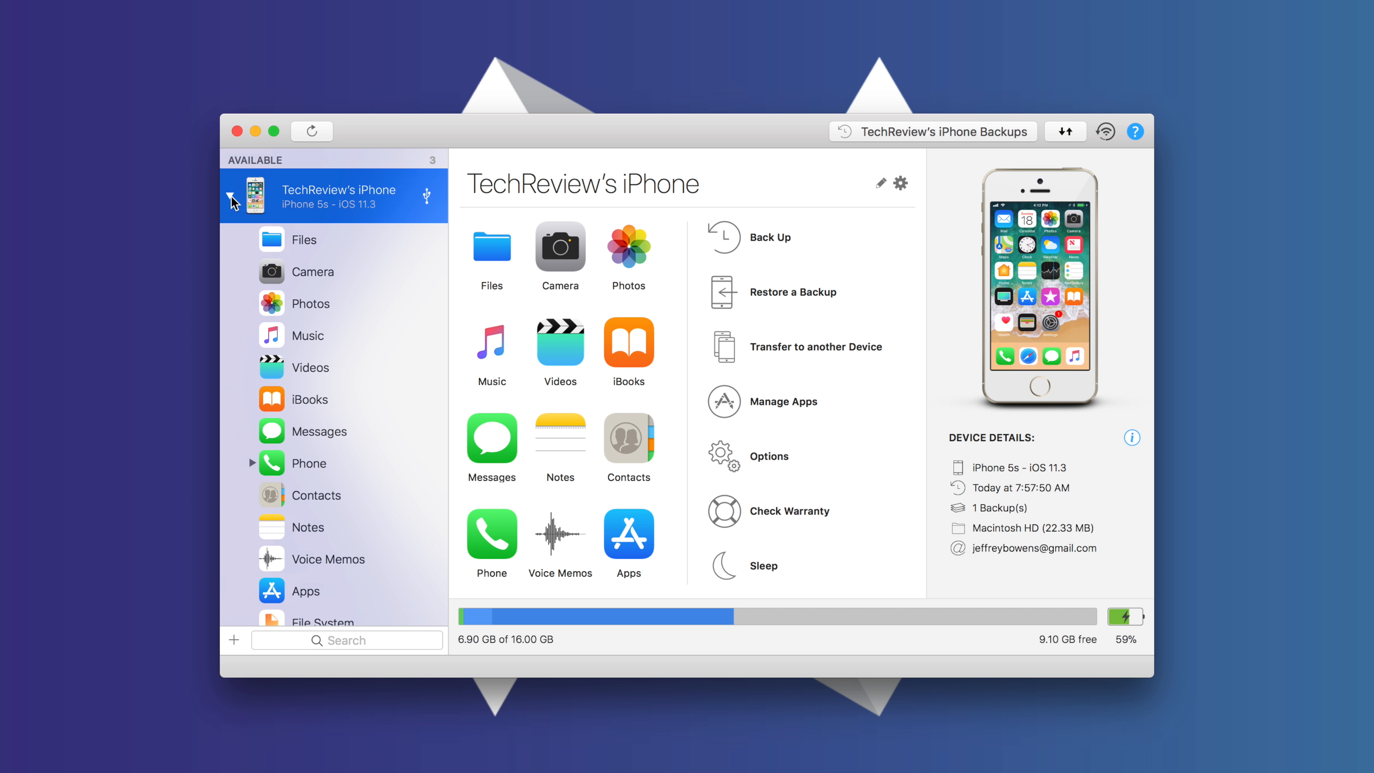
left_click(230, 195)
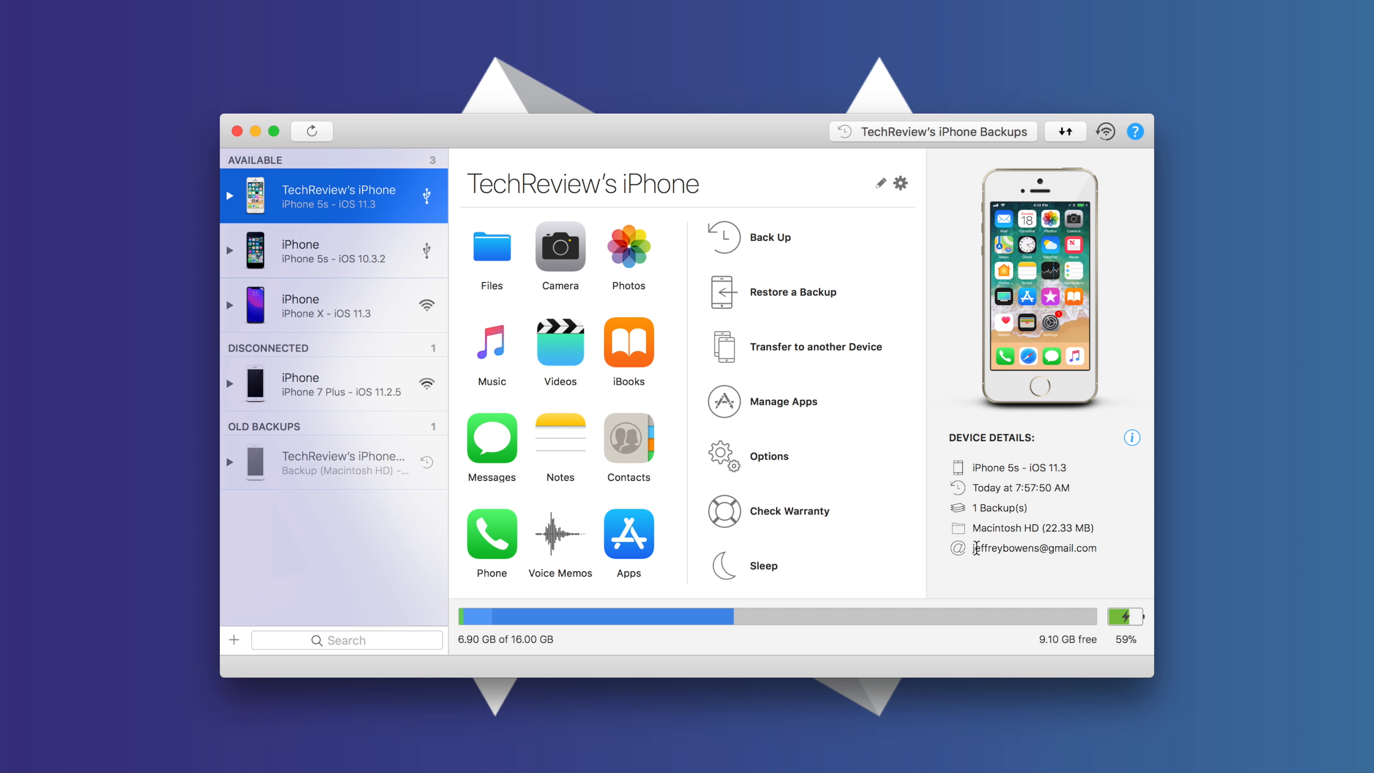
mouse_move(1125, 619)
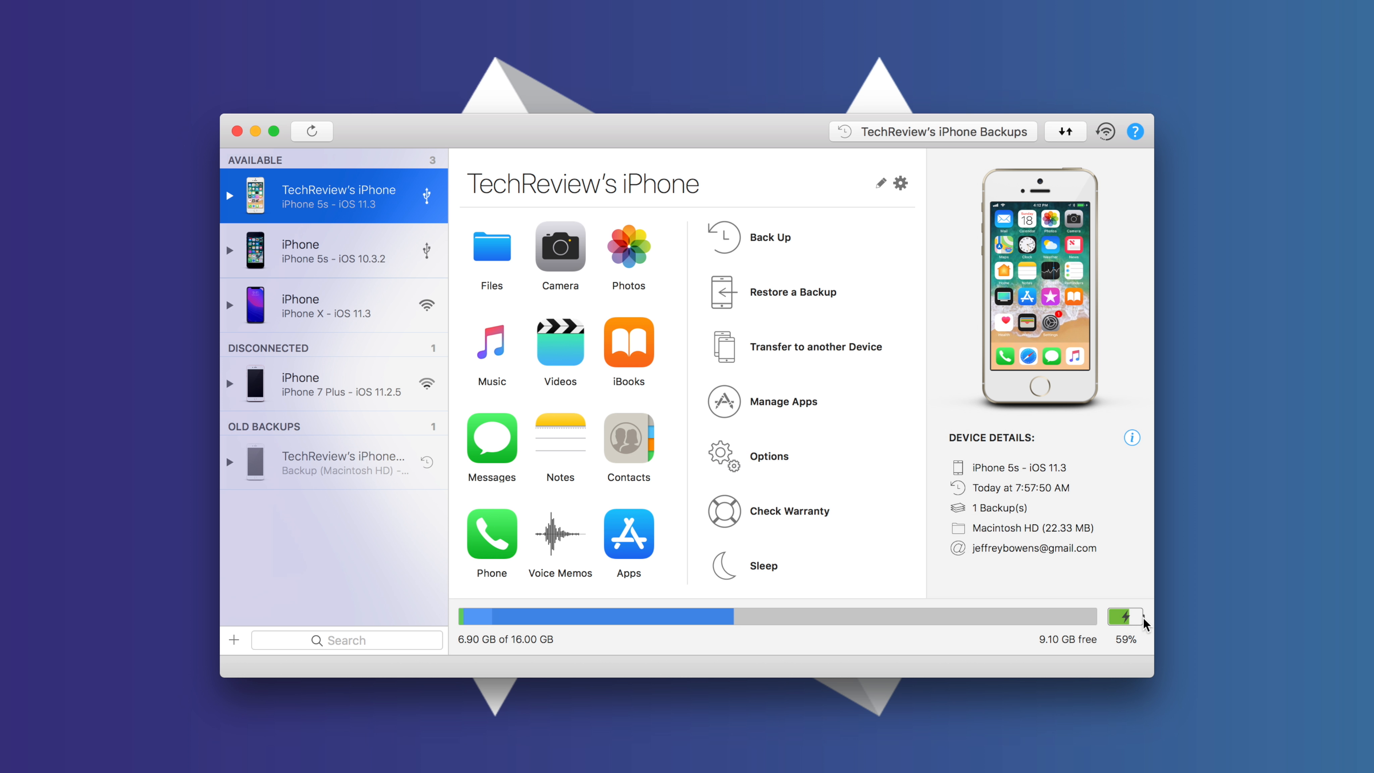
mouse_move(1128, 627)
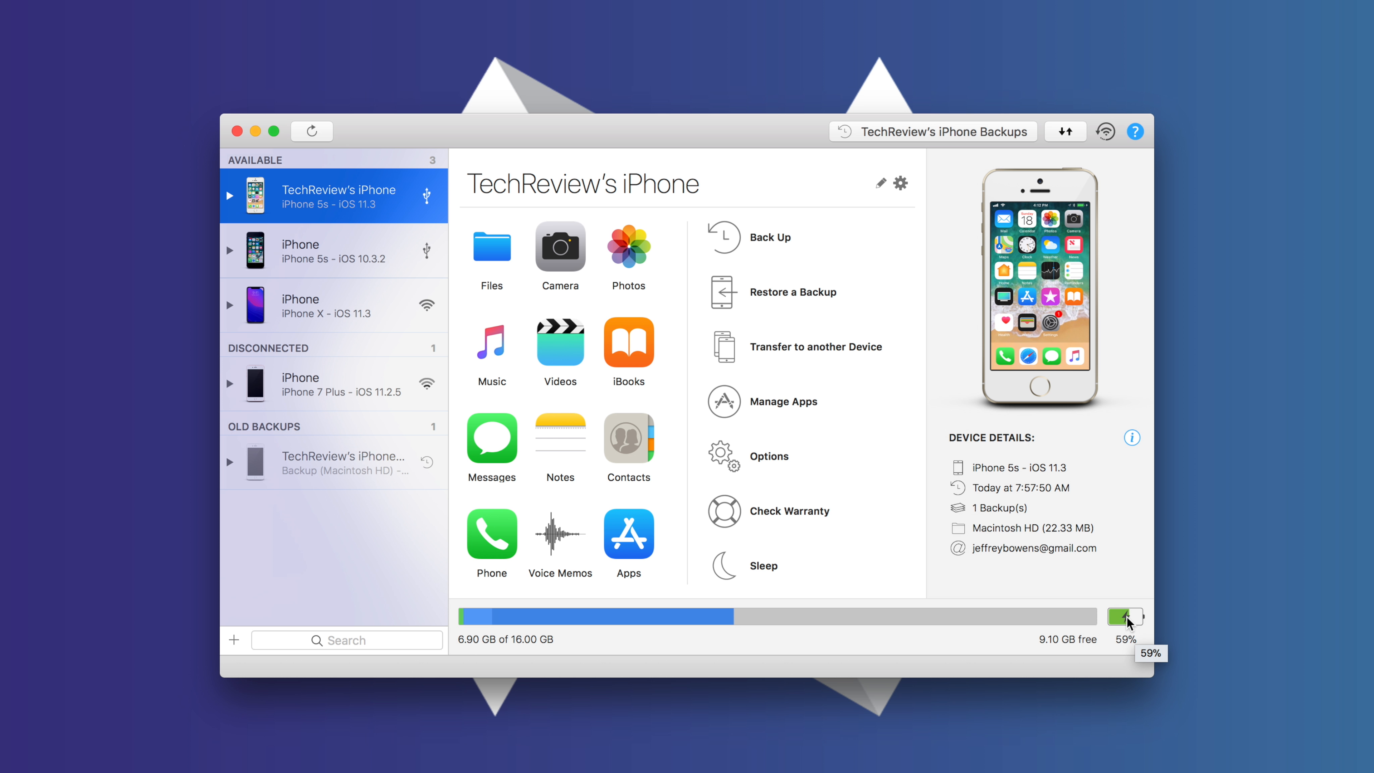
- Show the Battery popover for the iOS 11.3 iPhone 5s, reporting 59% charge and 93% health
left_click(1125, 617)
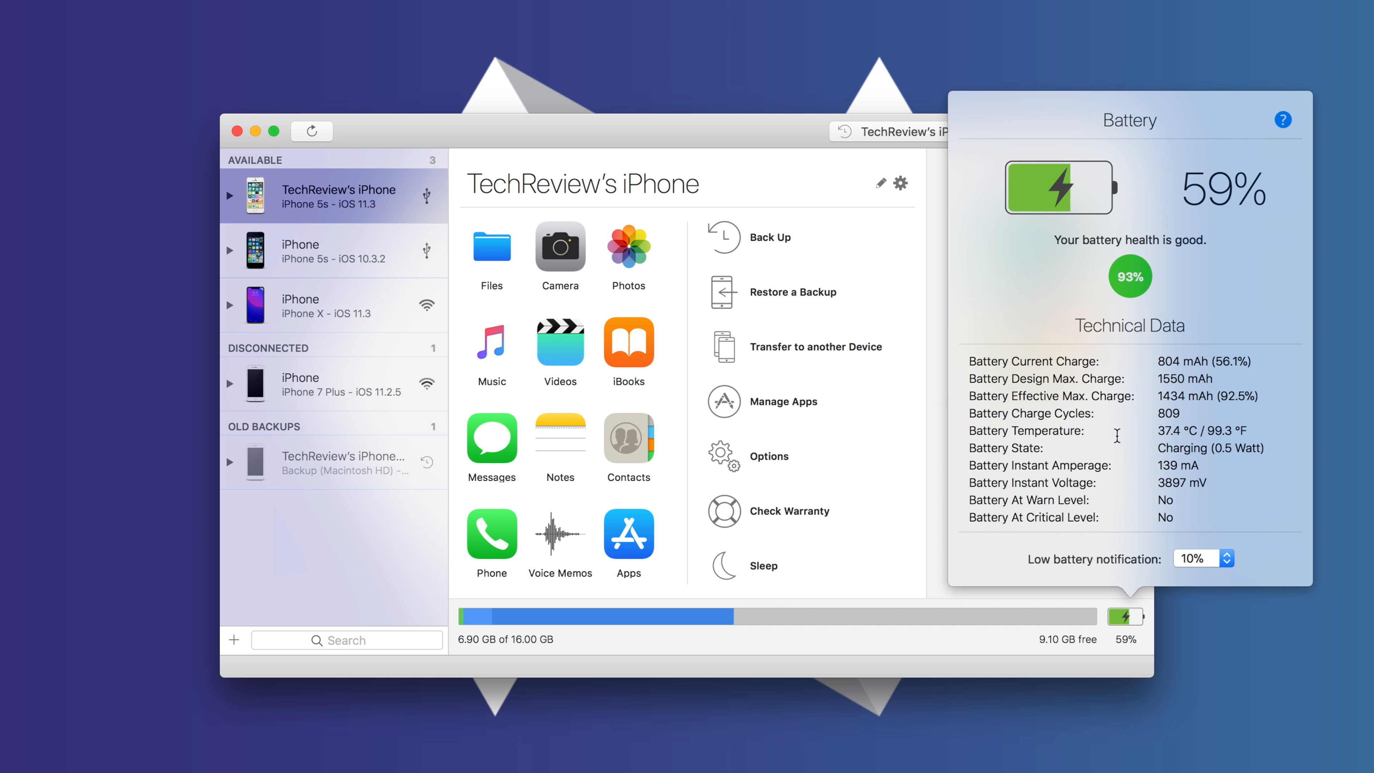
mouse_move(1104, 442)
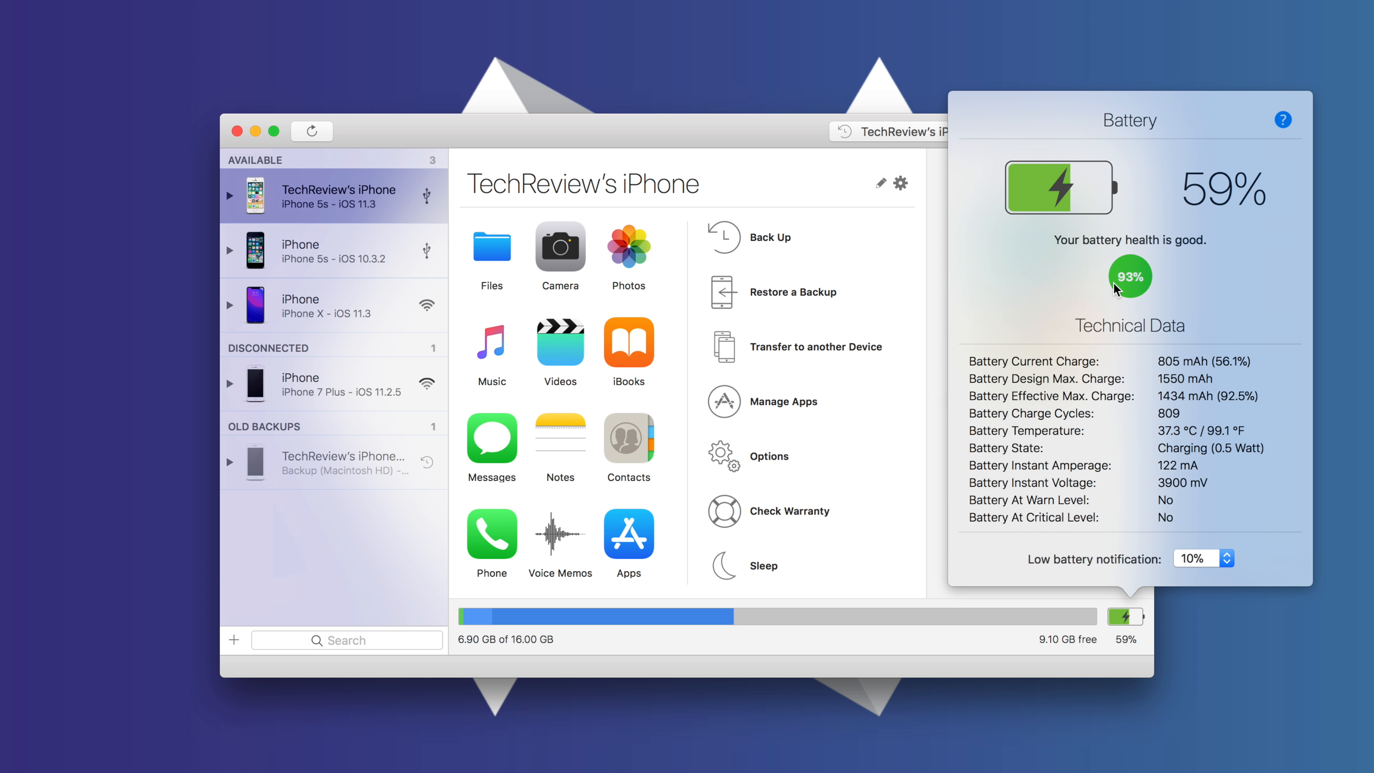
mouse_move(1173, 266)
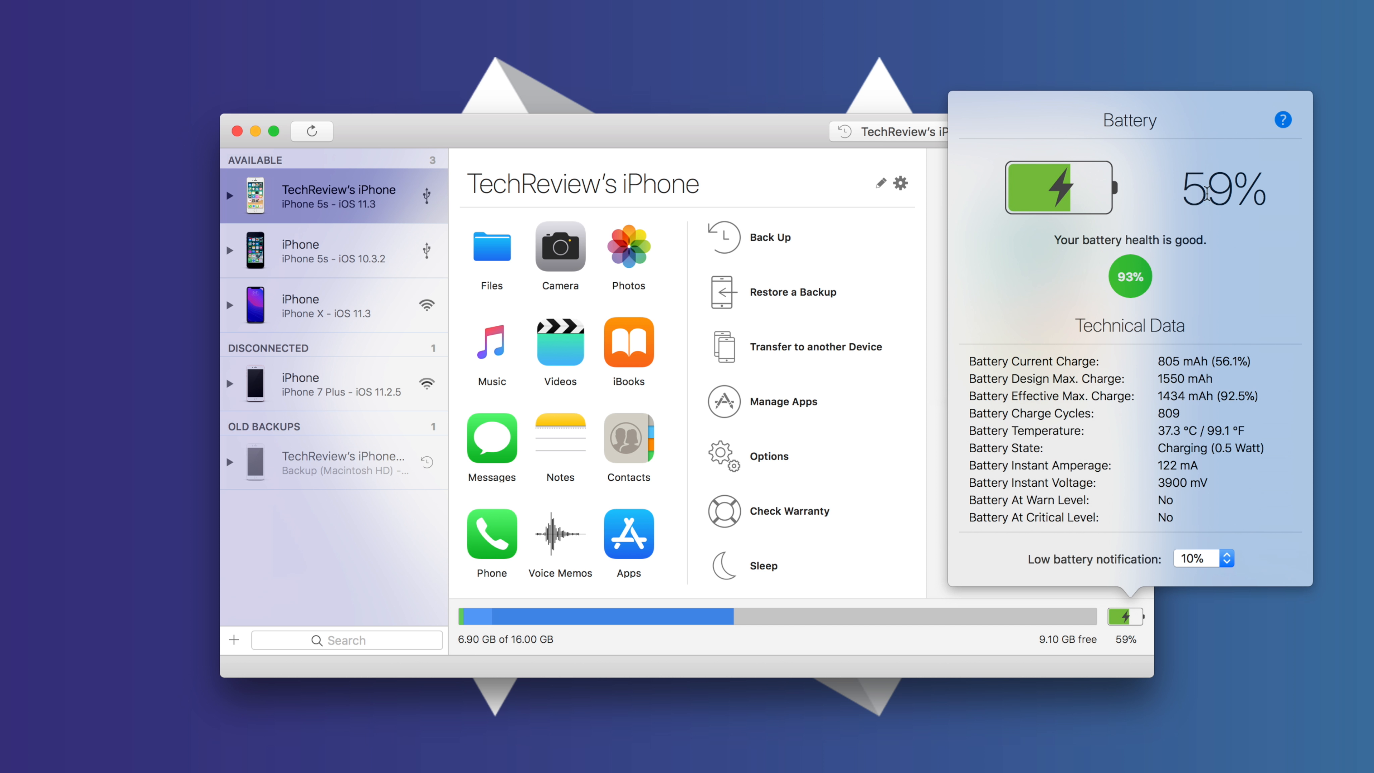
mouse_move(1151, 301)
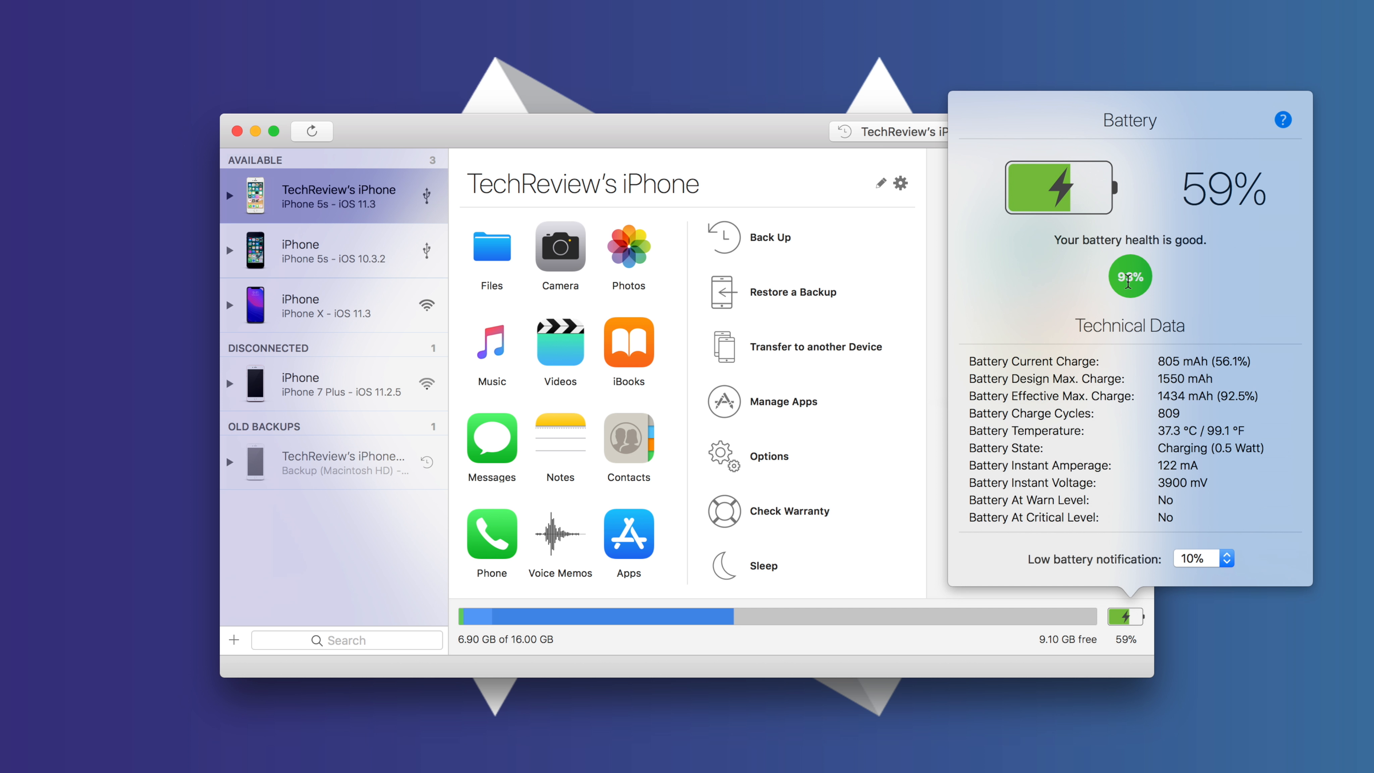
mouse_move(1134, 300)
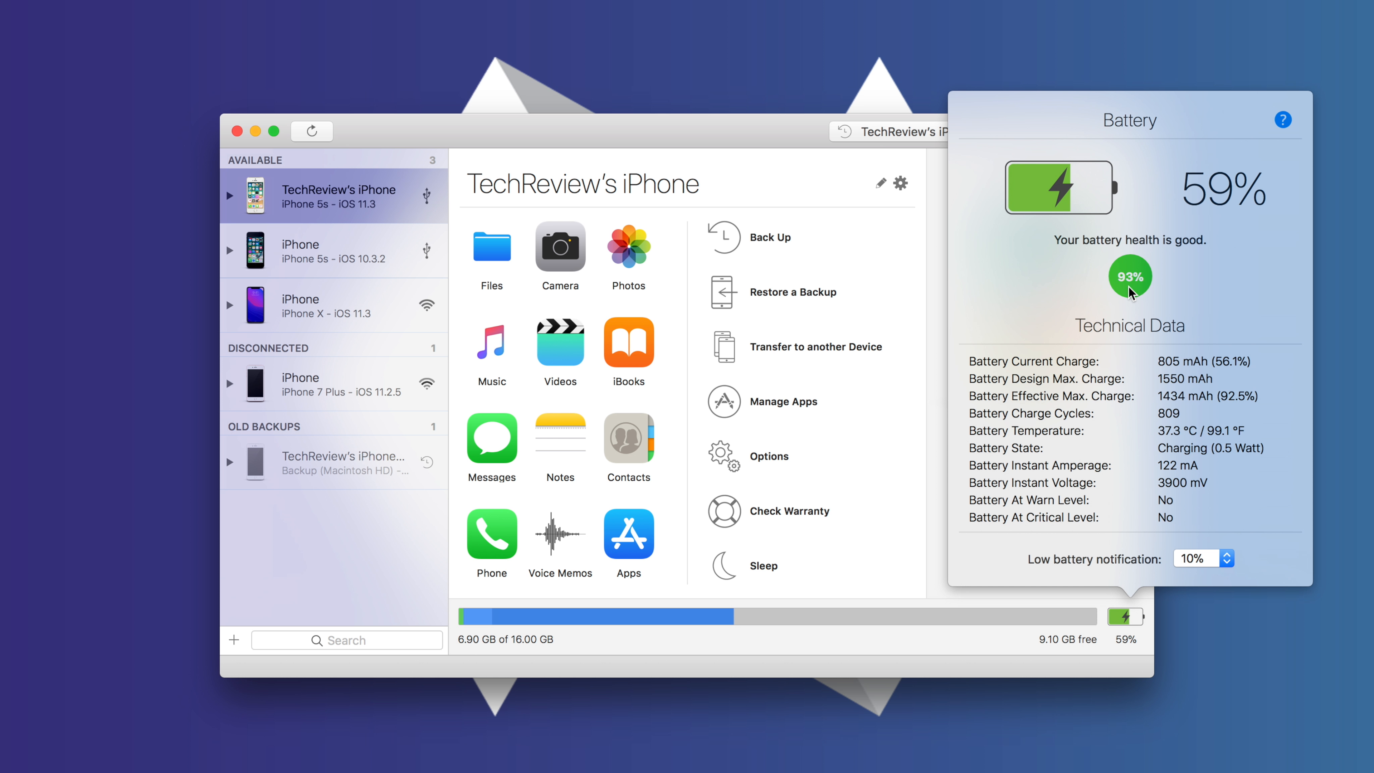
mouse_move(1225, 348)
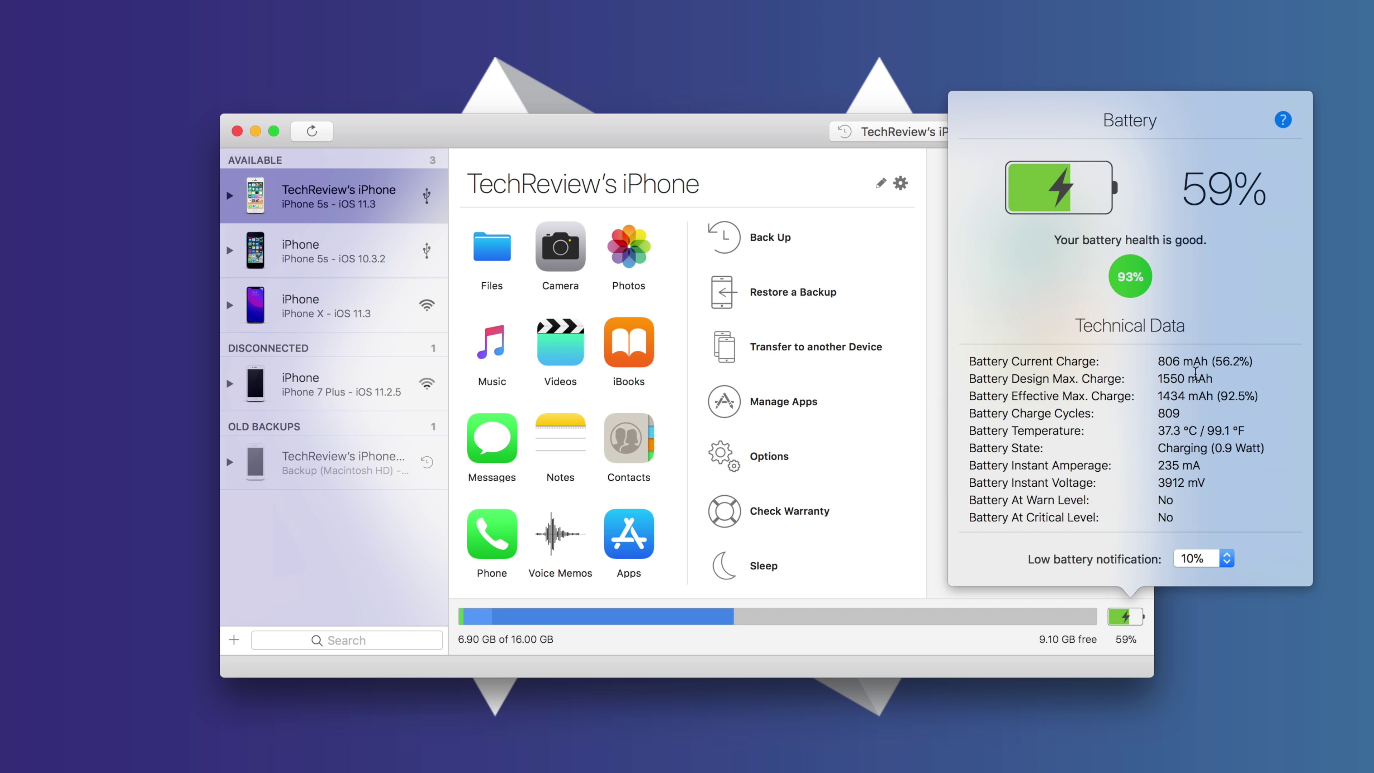
mouse_move(1194, 374)
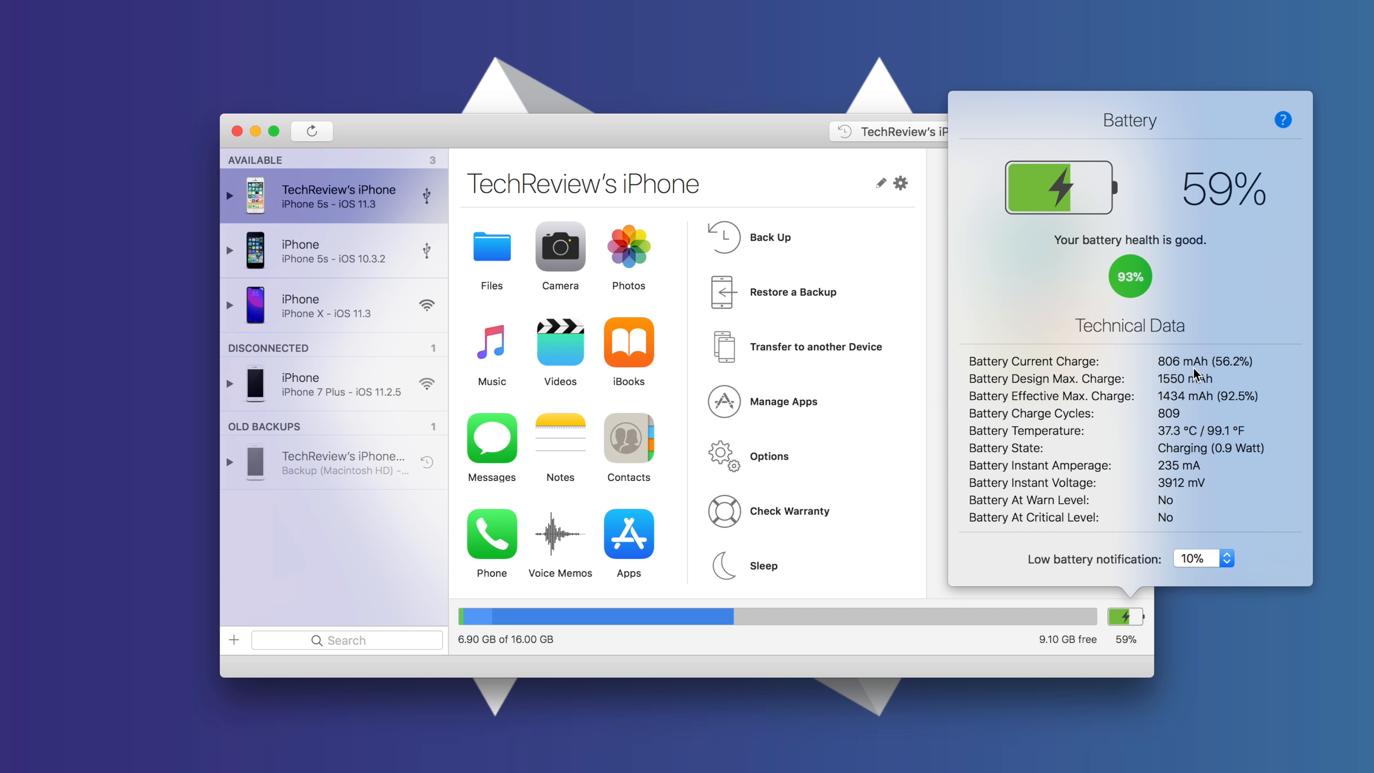
mouse_move(1194, 376)
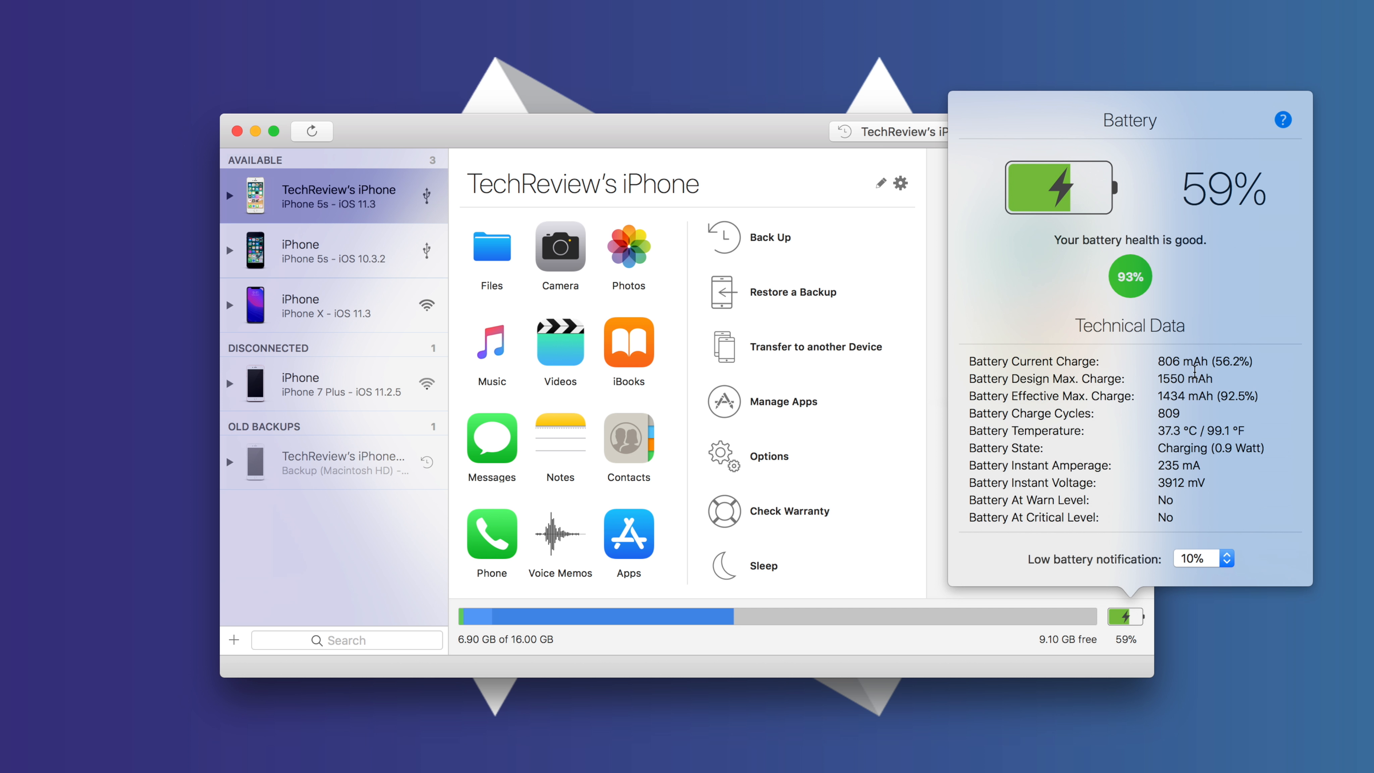
mouse_move(1037, 412)
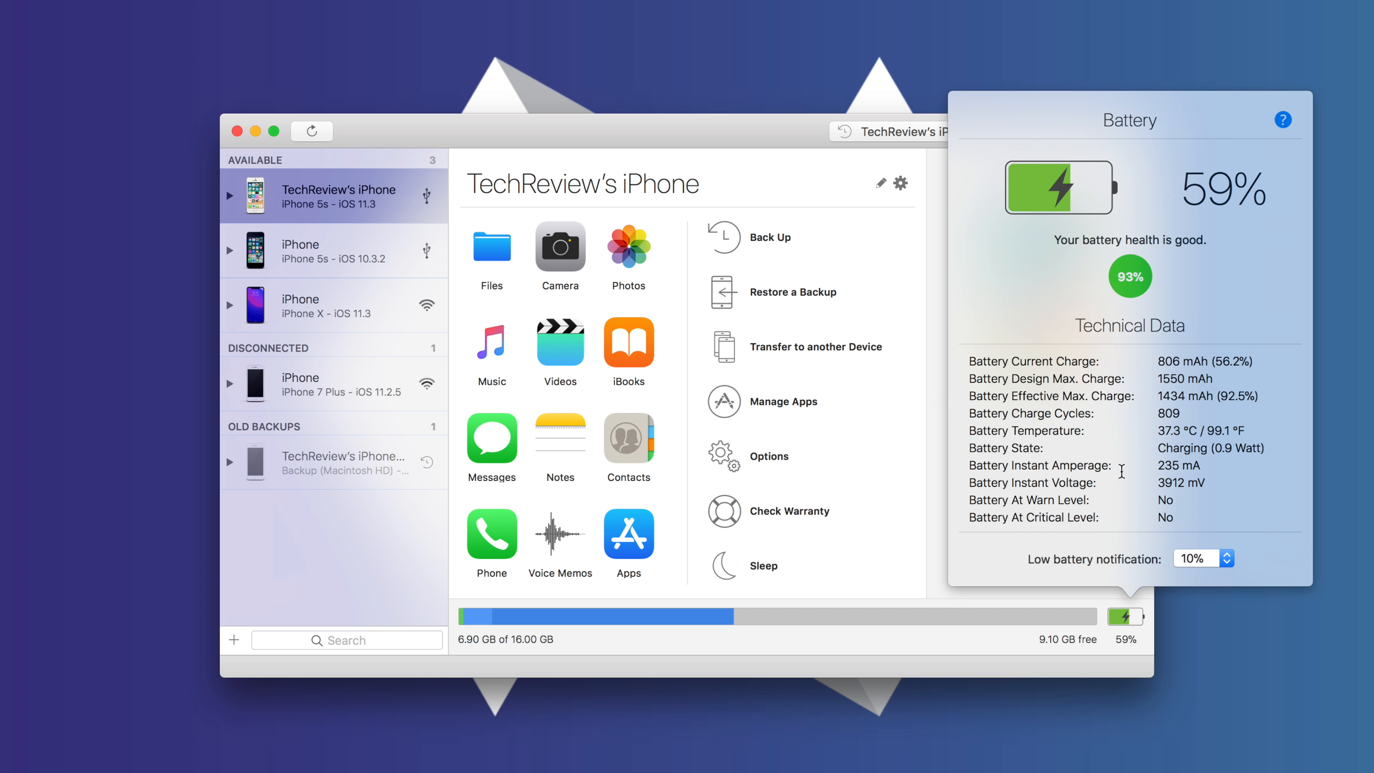
mouse_move(1056, 444)
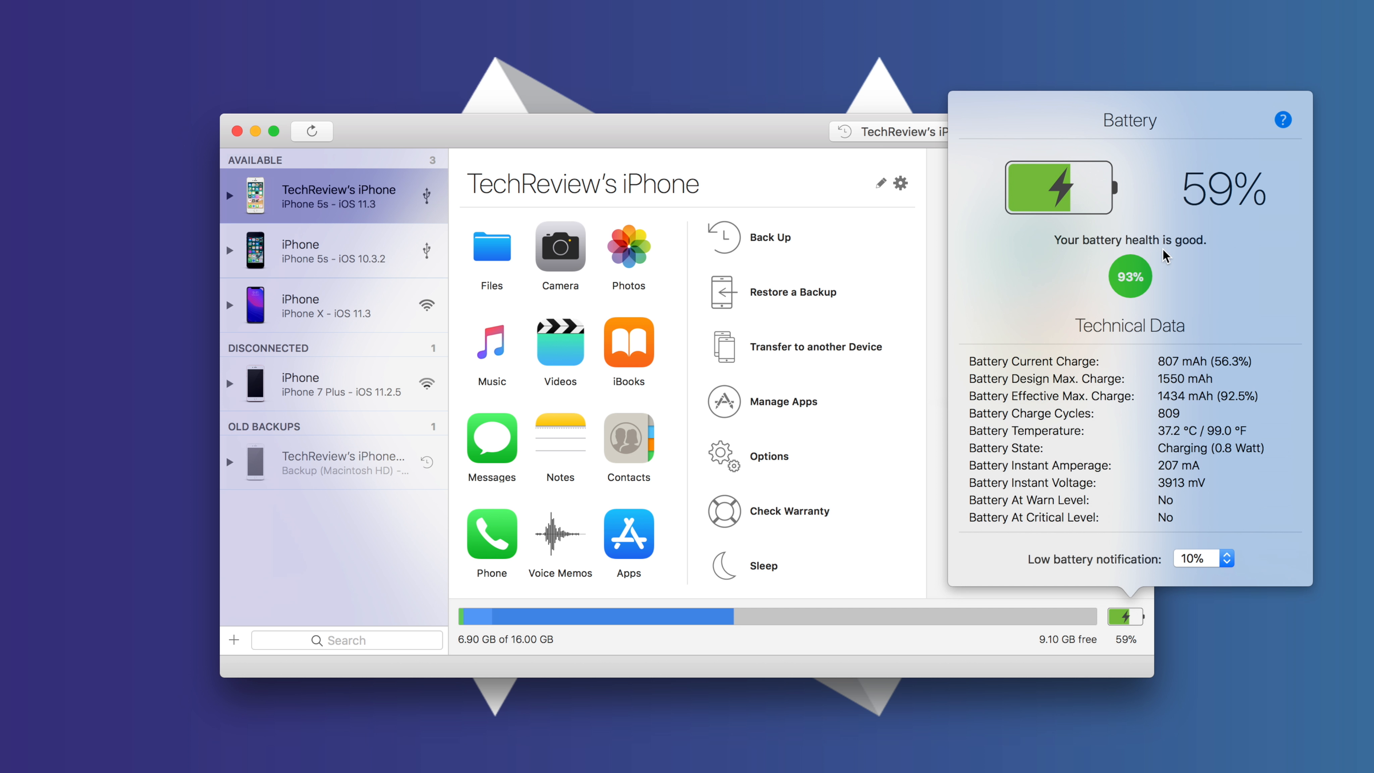
mouse_move(1081, 346)
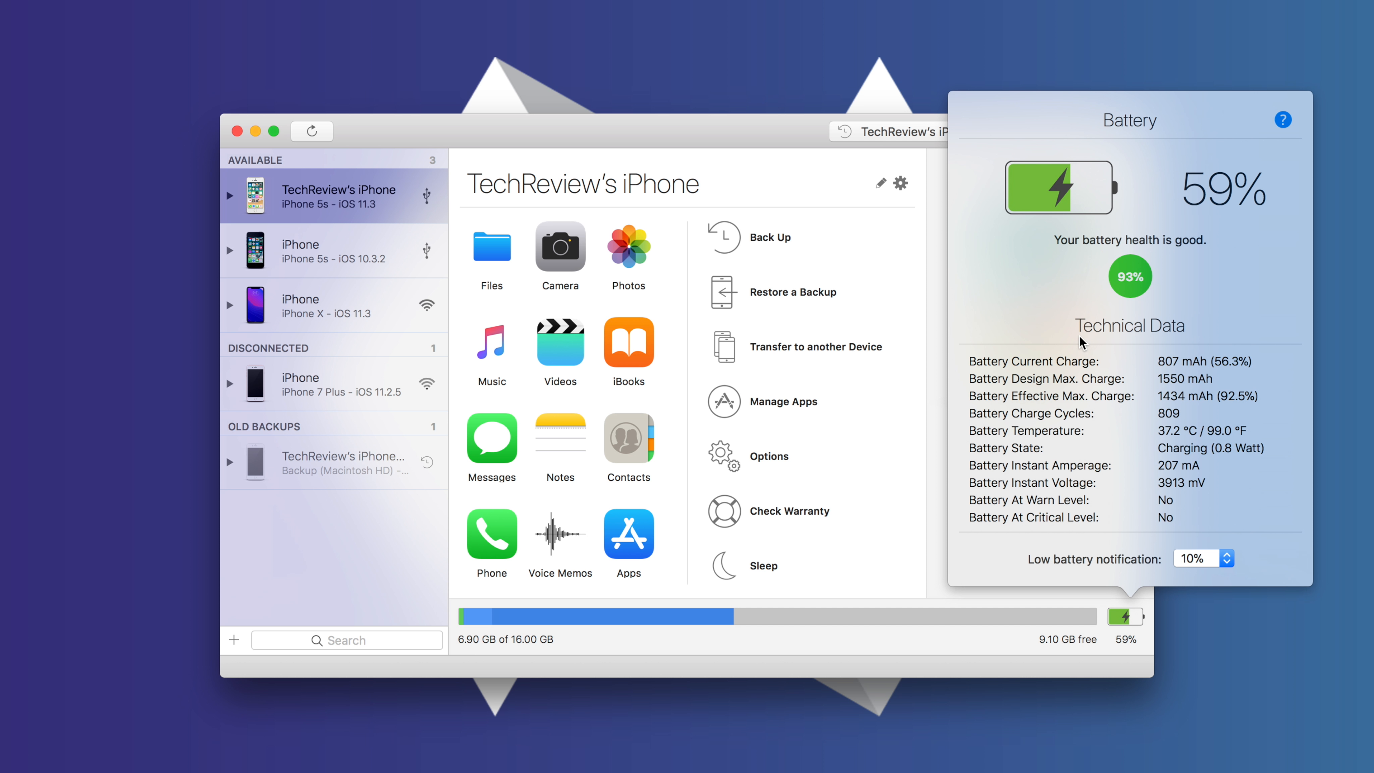
mouse_move(583, 314)
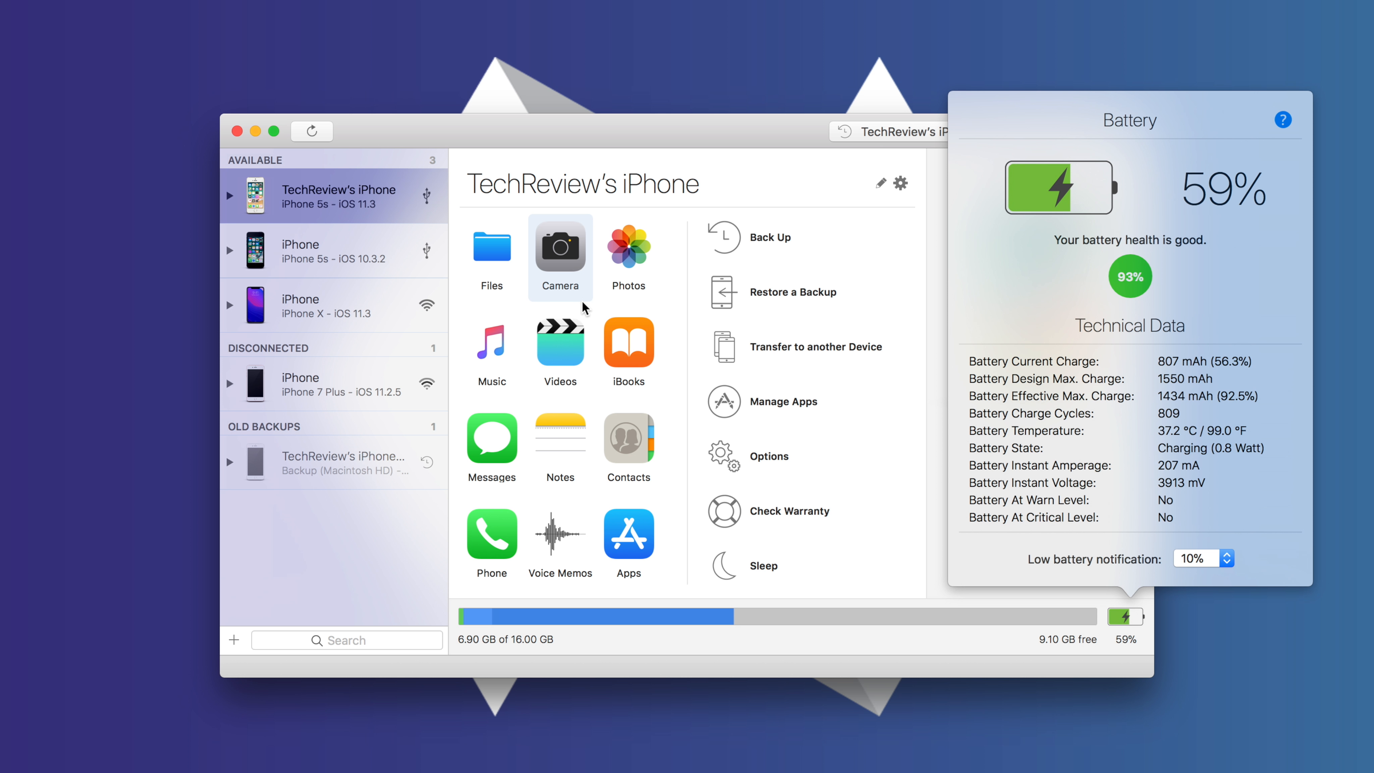
mouse_move(381, 231)
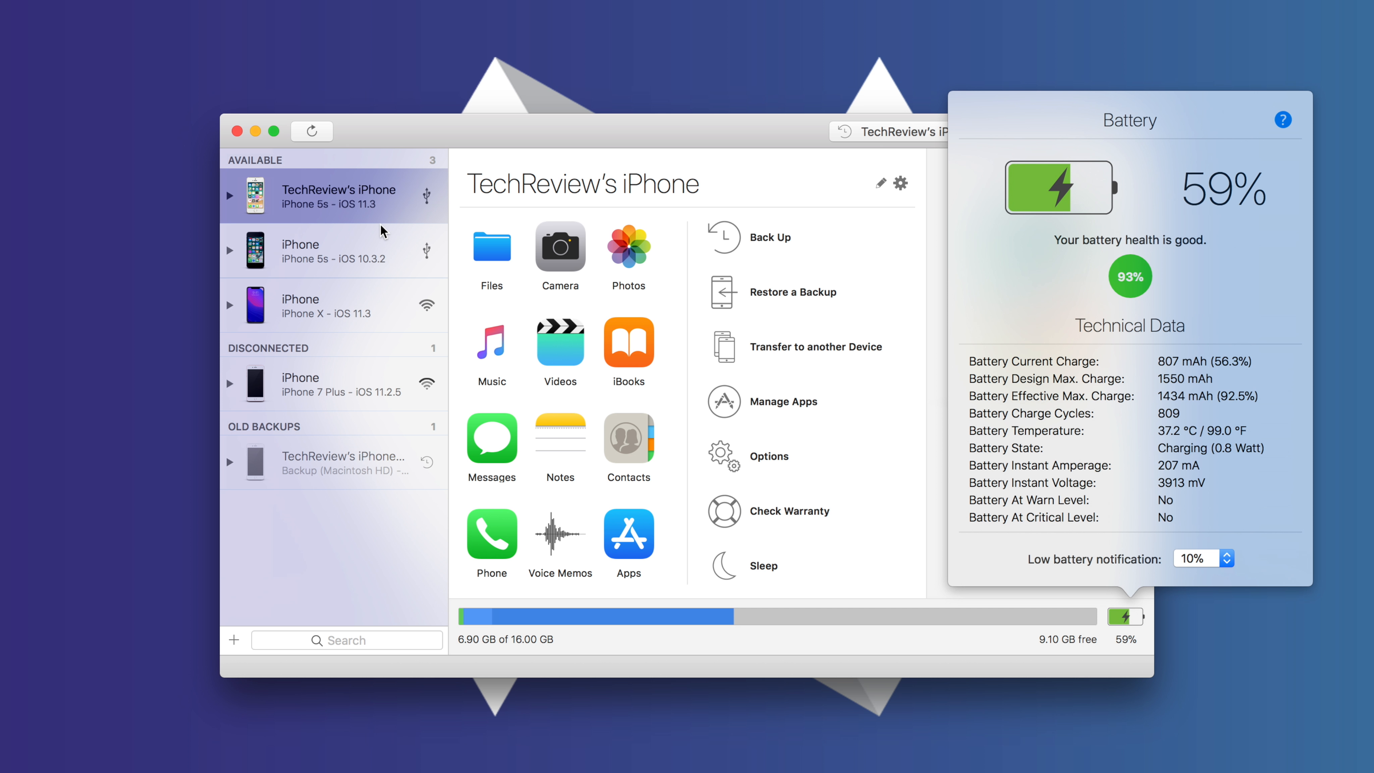
mouse_move(1006, 260)
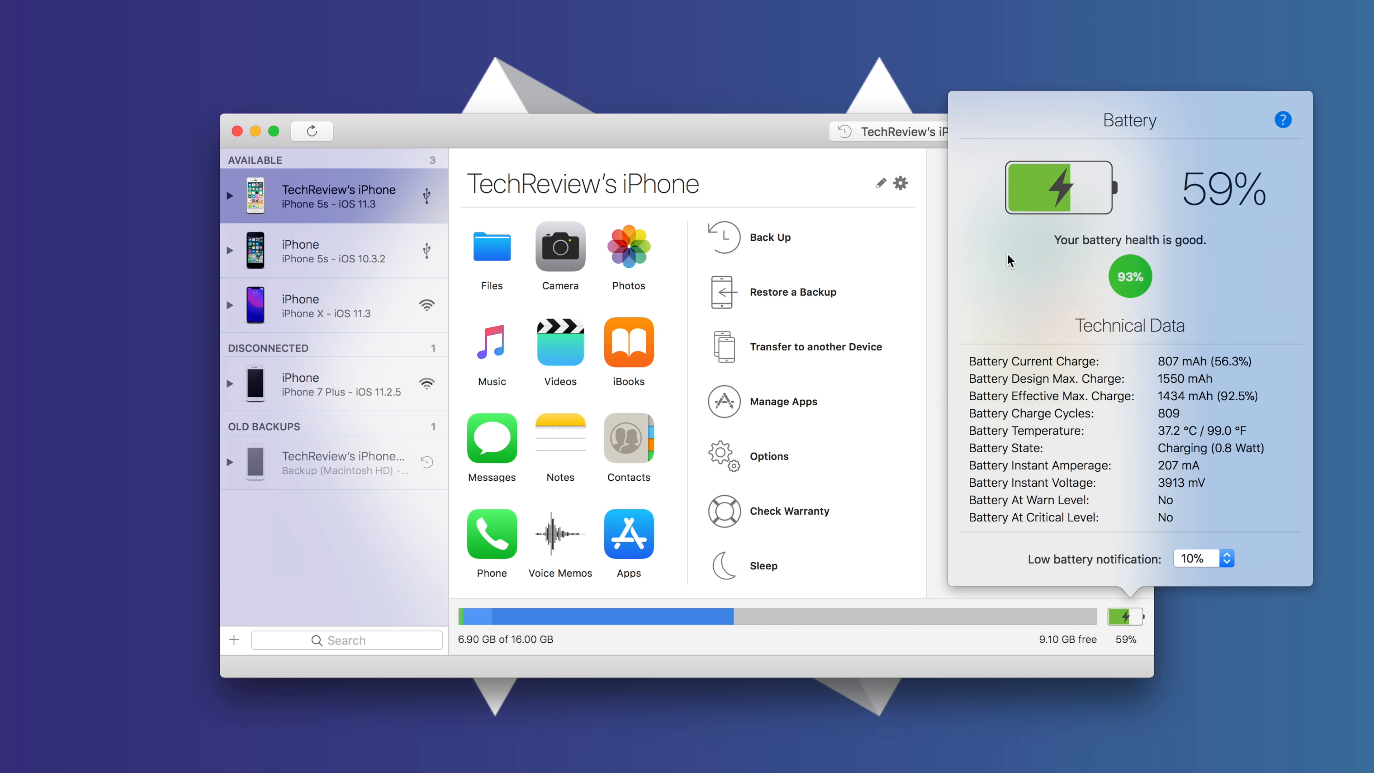
mouse_move(1110, 279)
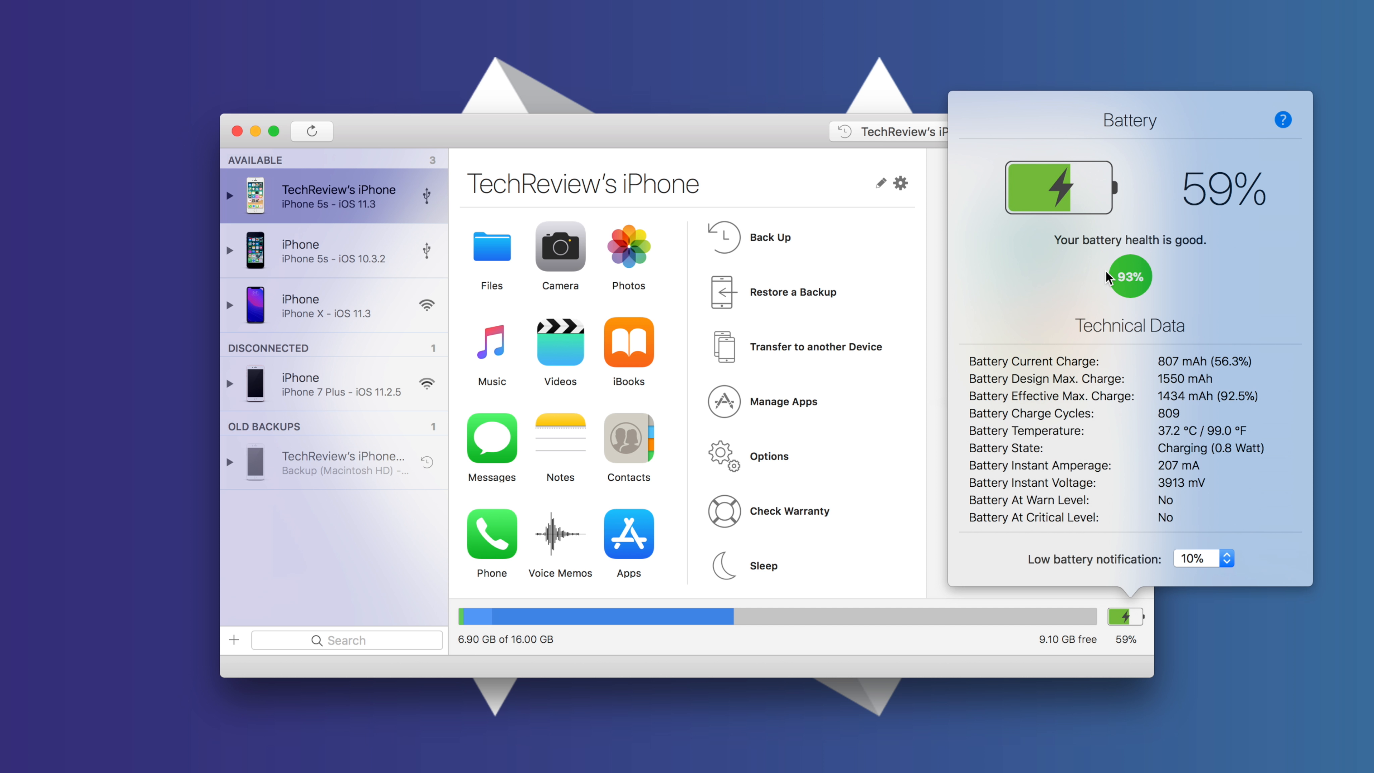
mouse_move(332, 260)
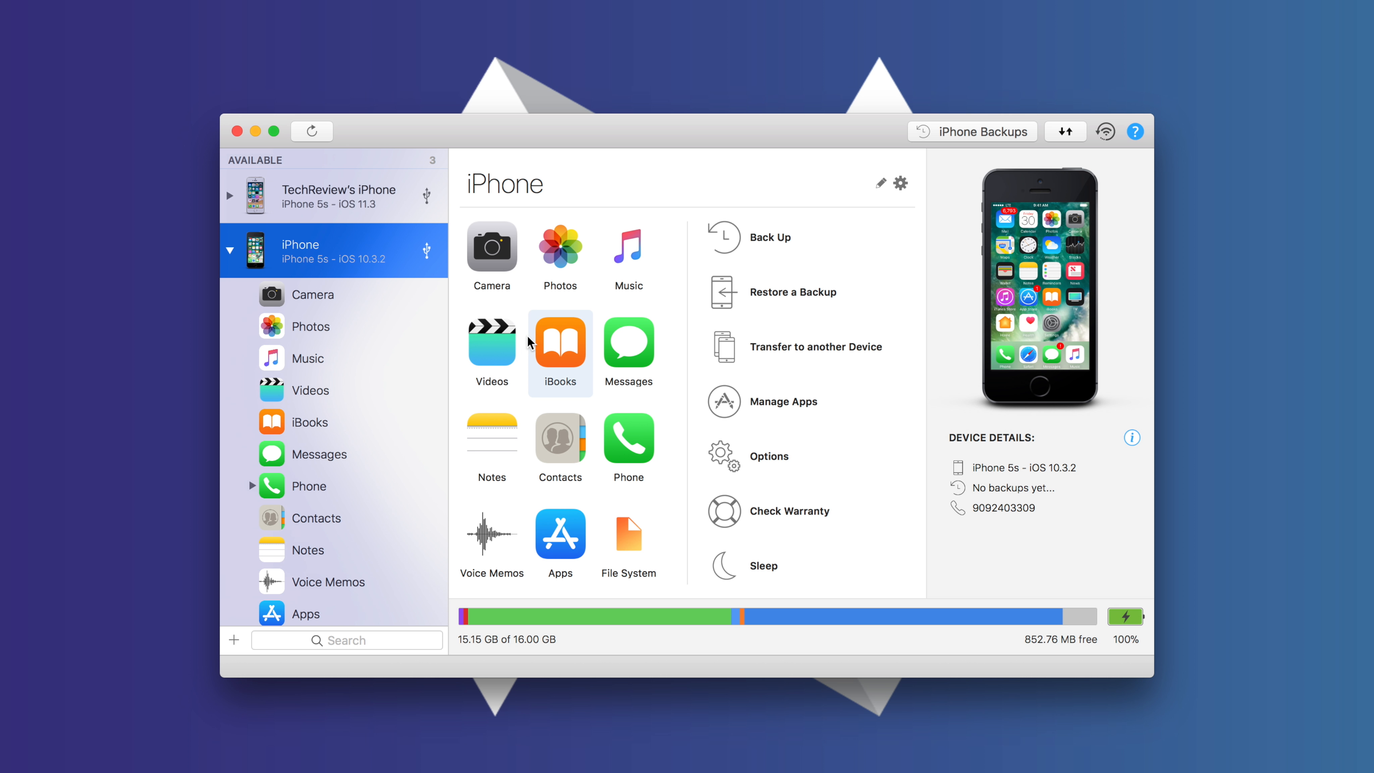
mouse_move(1061, 578)
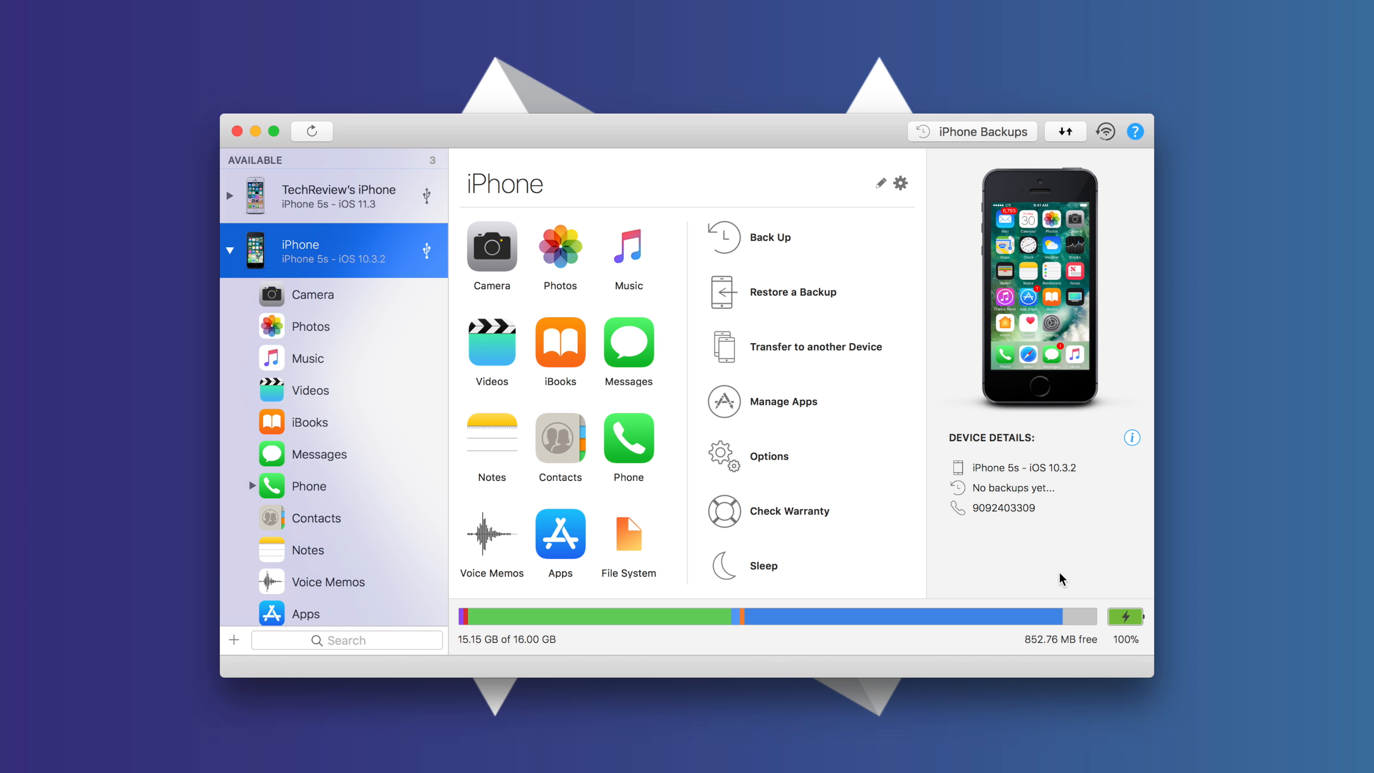
- Show the Battery popover for the iOS 10.3.2 iPhone 5s, reporting 1% battery health
left_click(1125, 617)
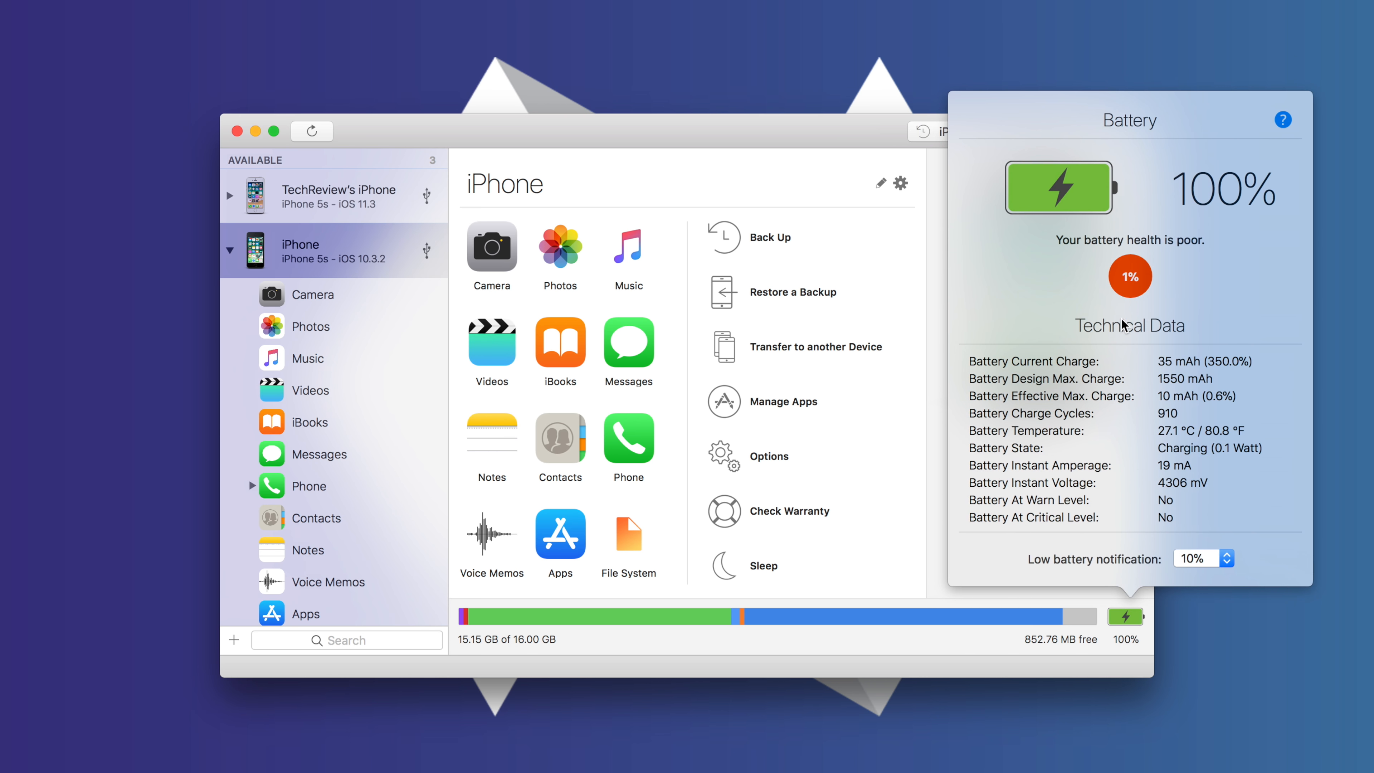
mouse_move(1151, 266)
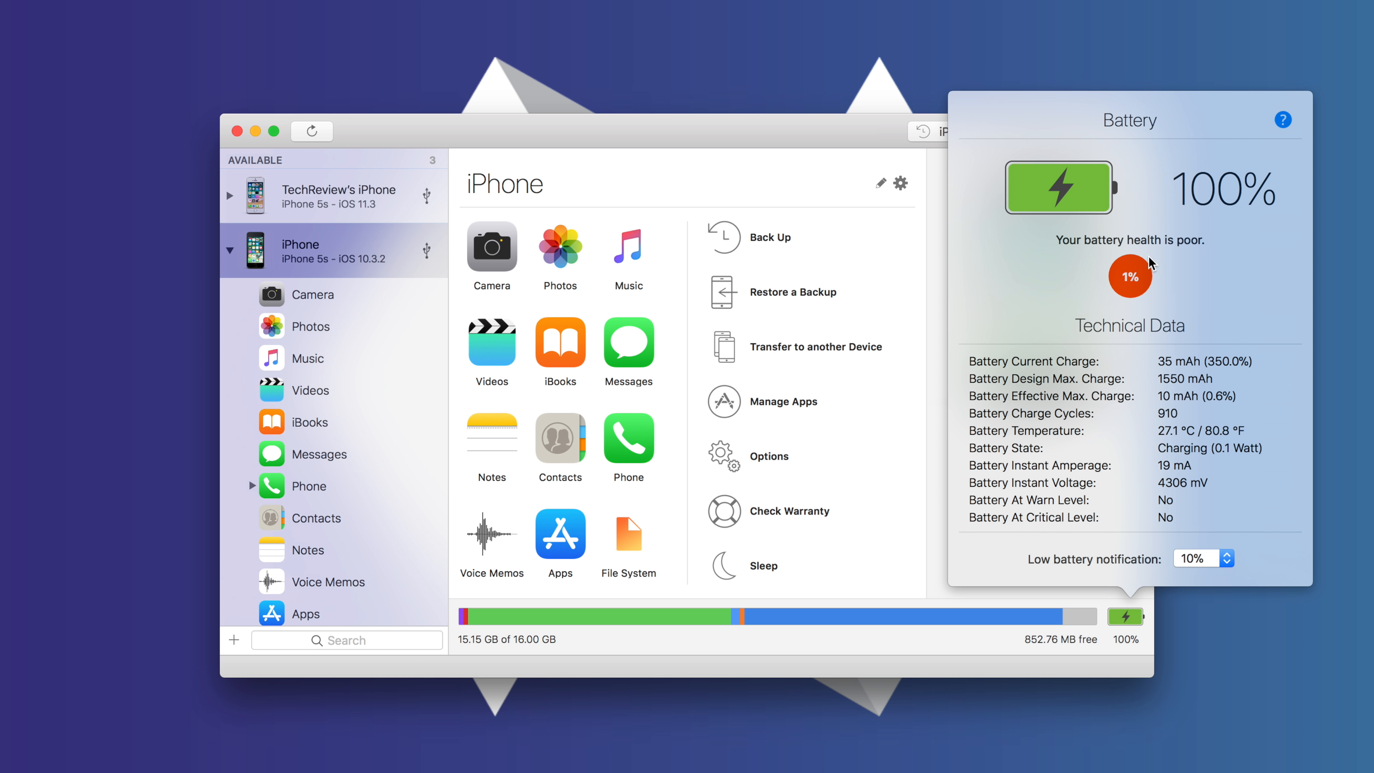
mouse_move(1144, 241)
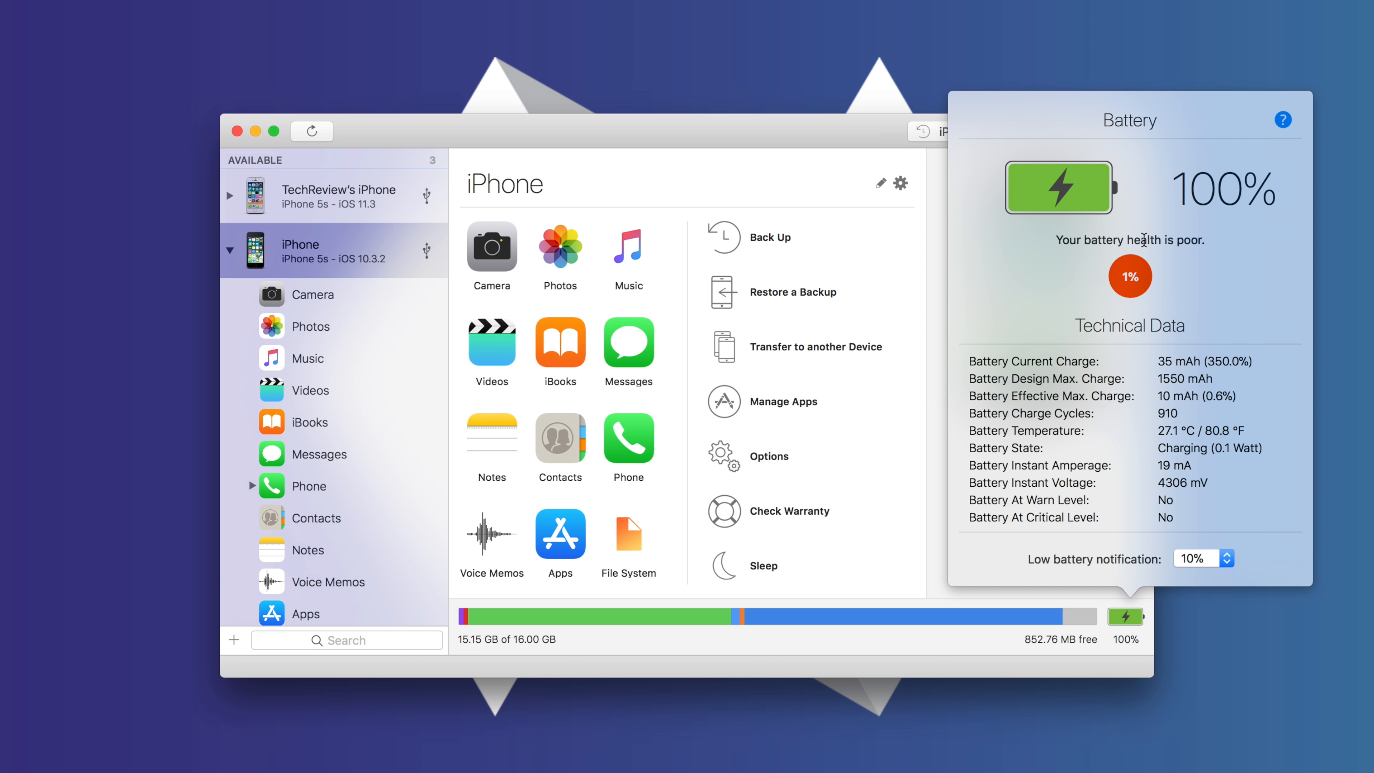
mouse_move(1147, 314)
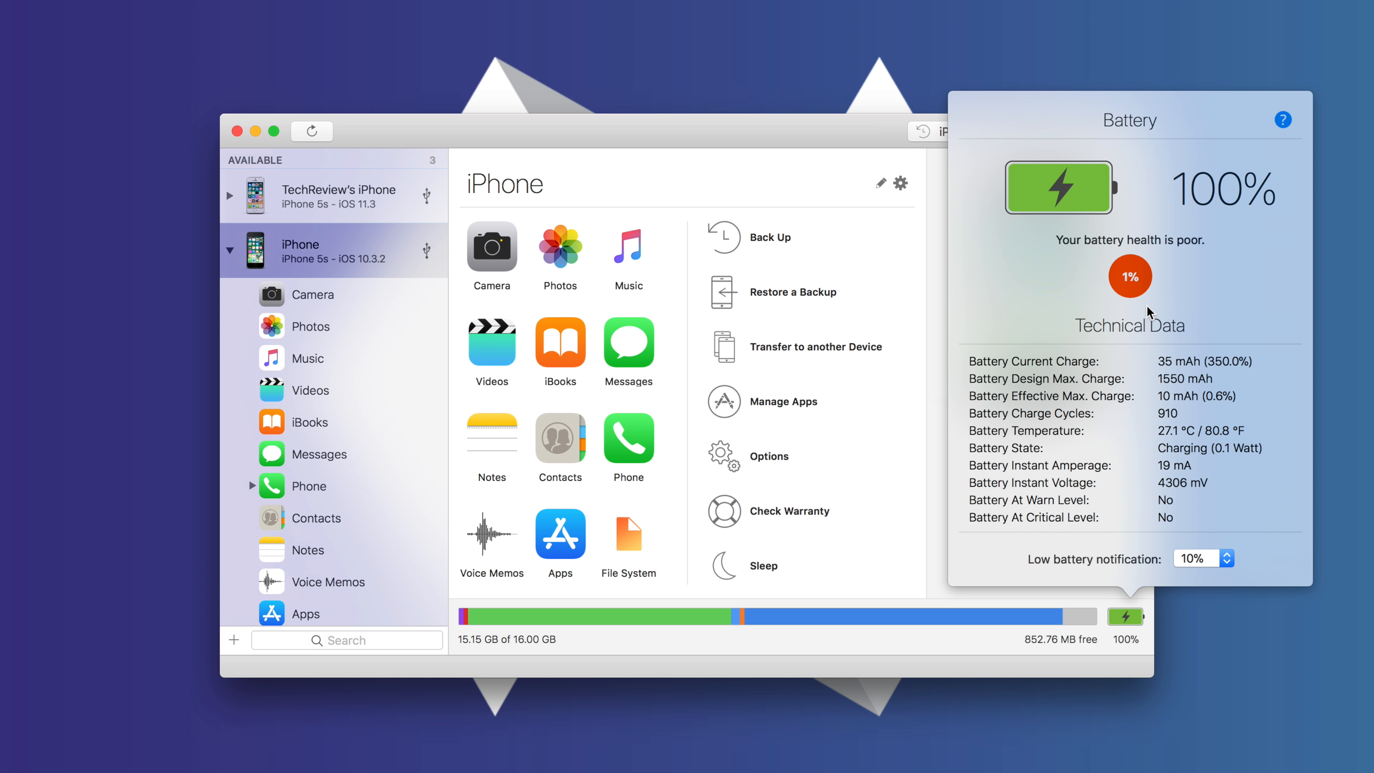
mouse_move(1060, 512)
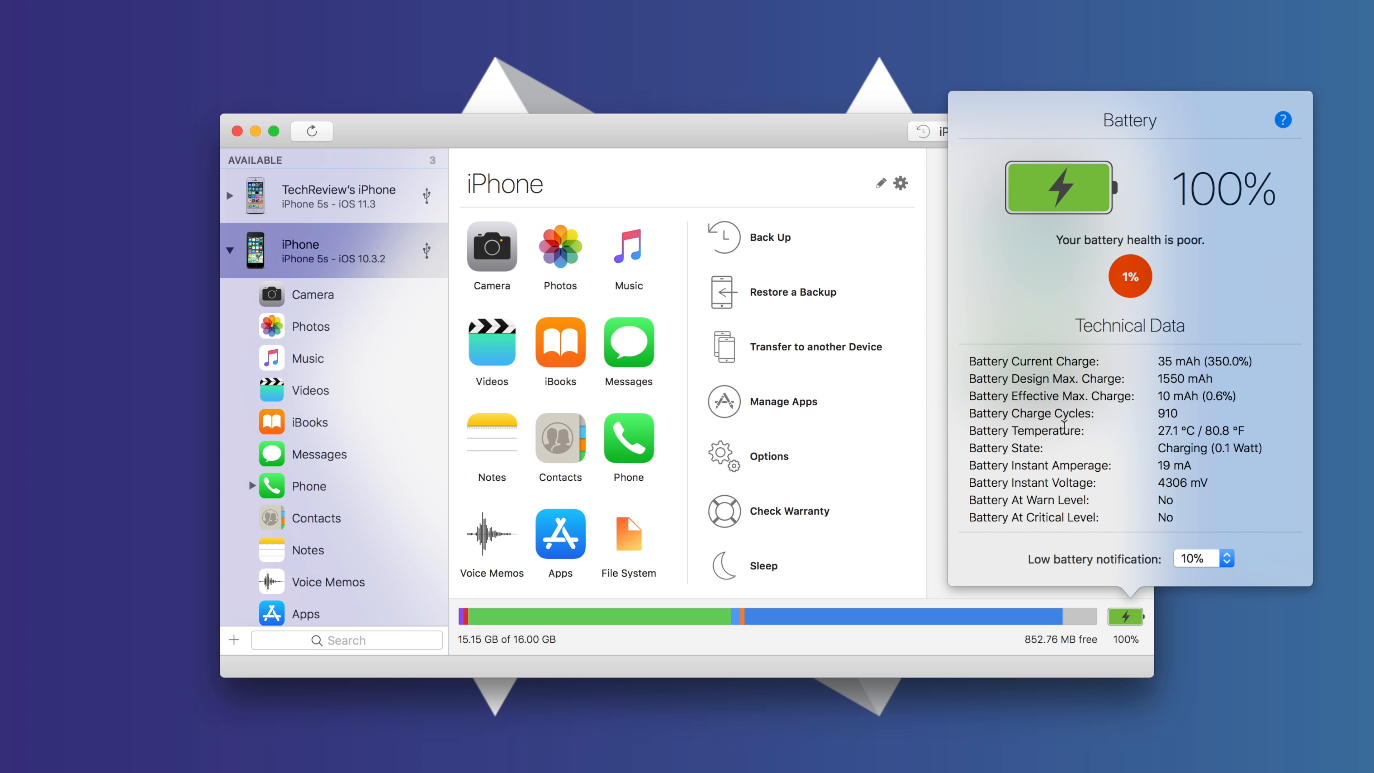
mouse_move(1144, 416)
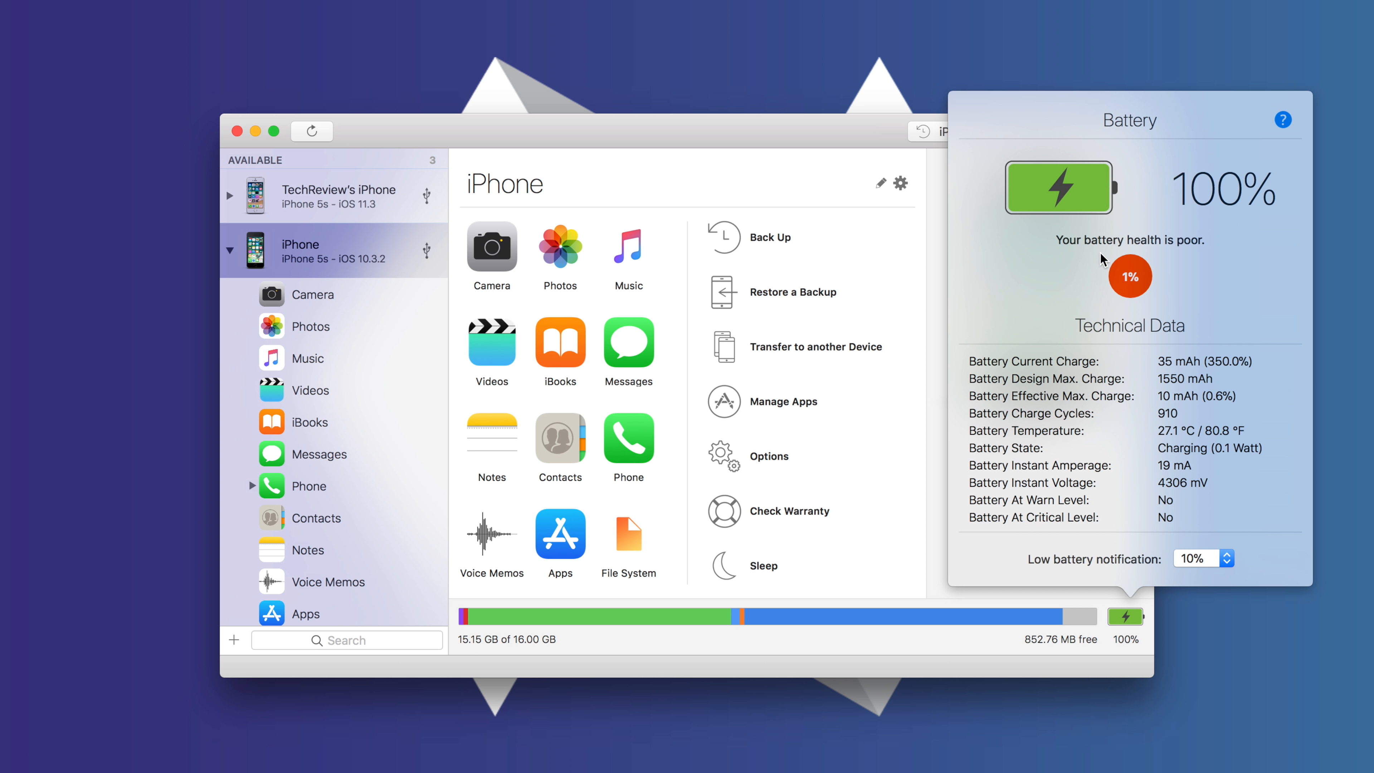
mouse_move(1170, 291)
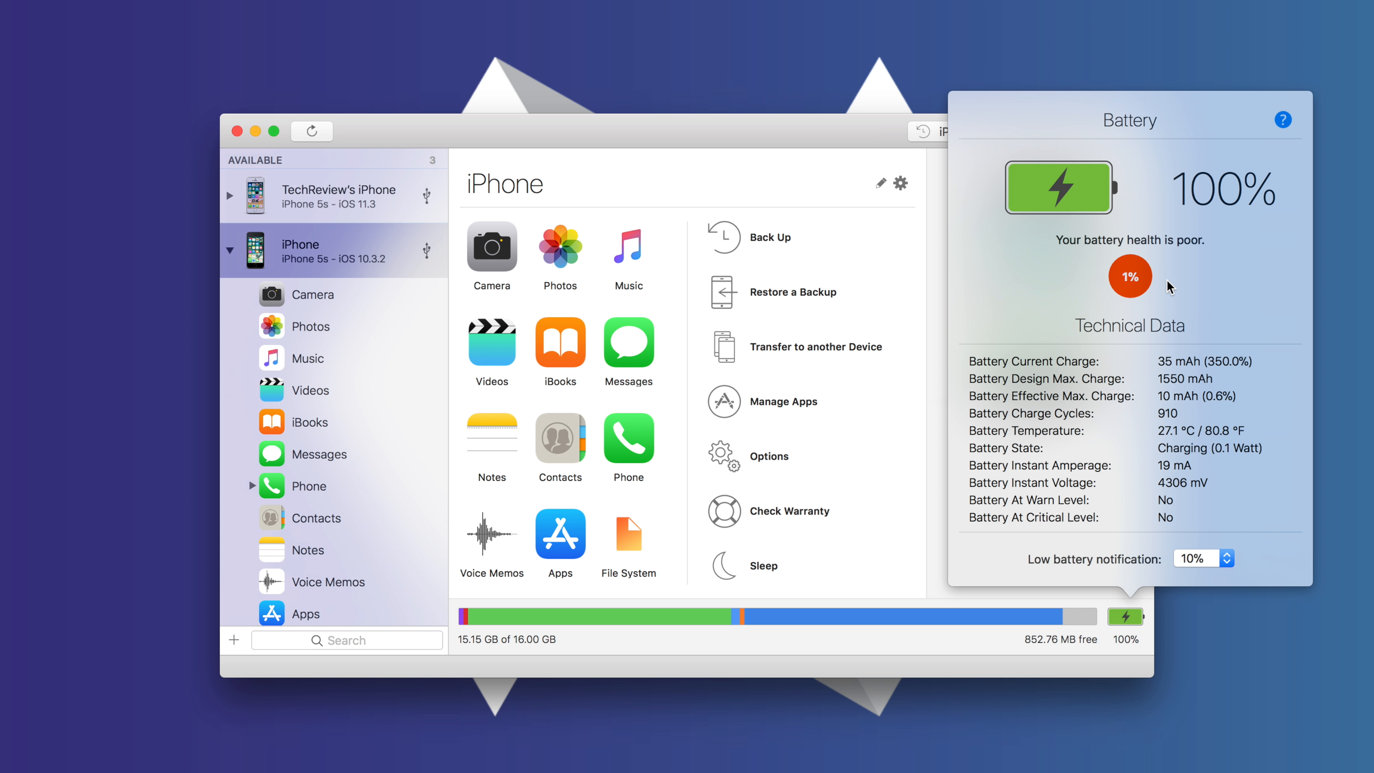
mouse_move(1182, 428)
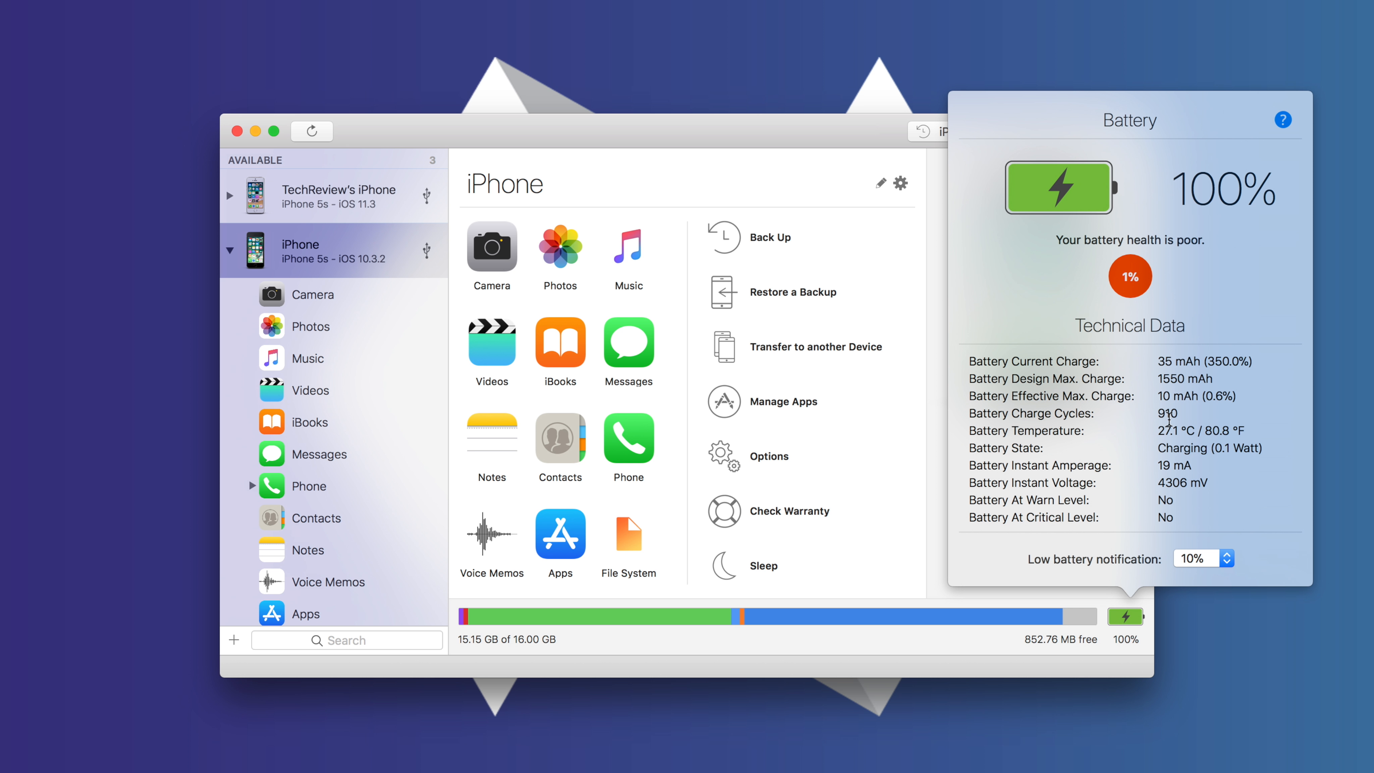
mouse_move(1164, 413)
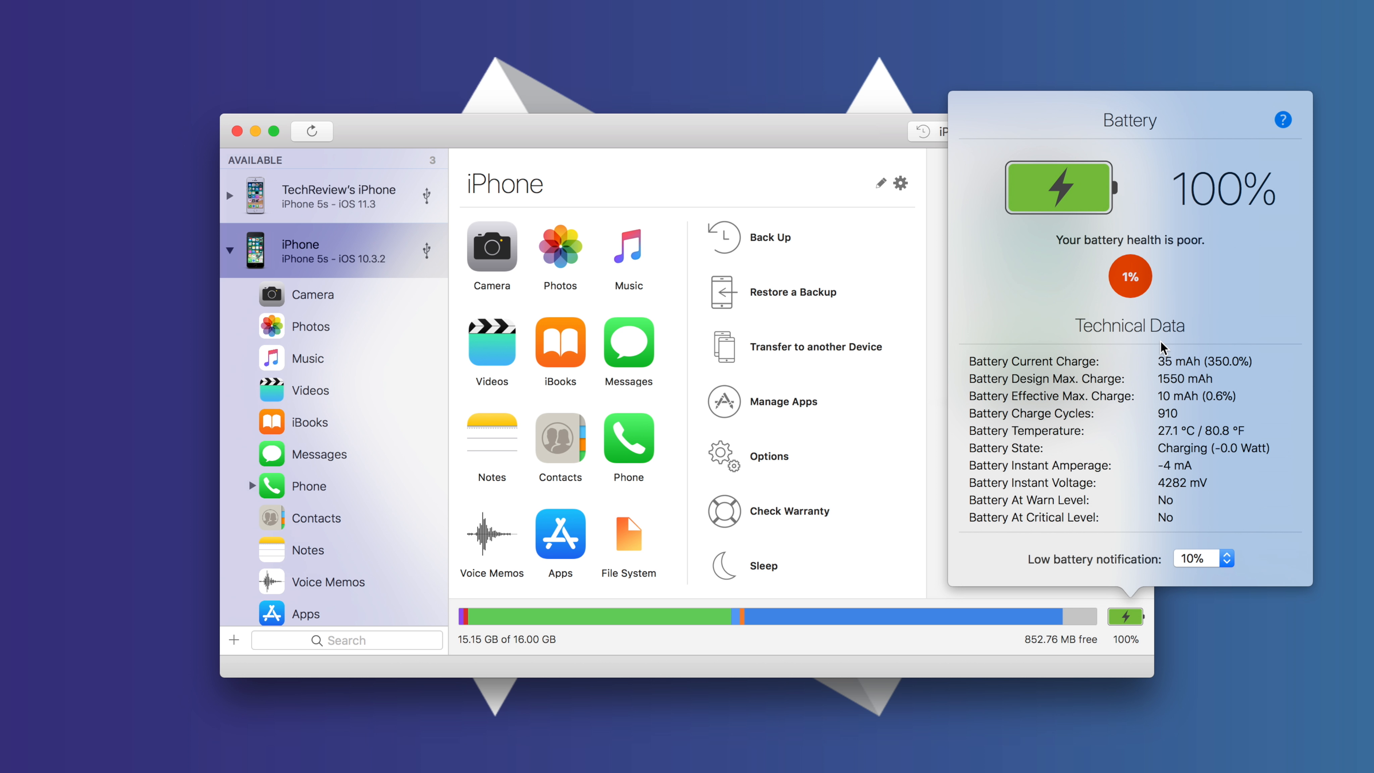
mouse_move(1065, 206)
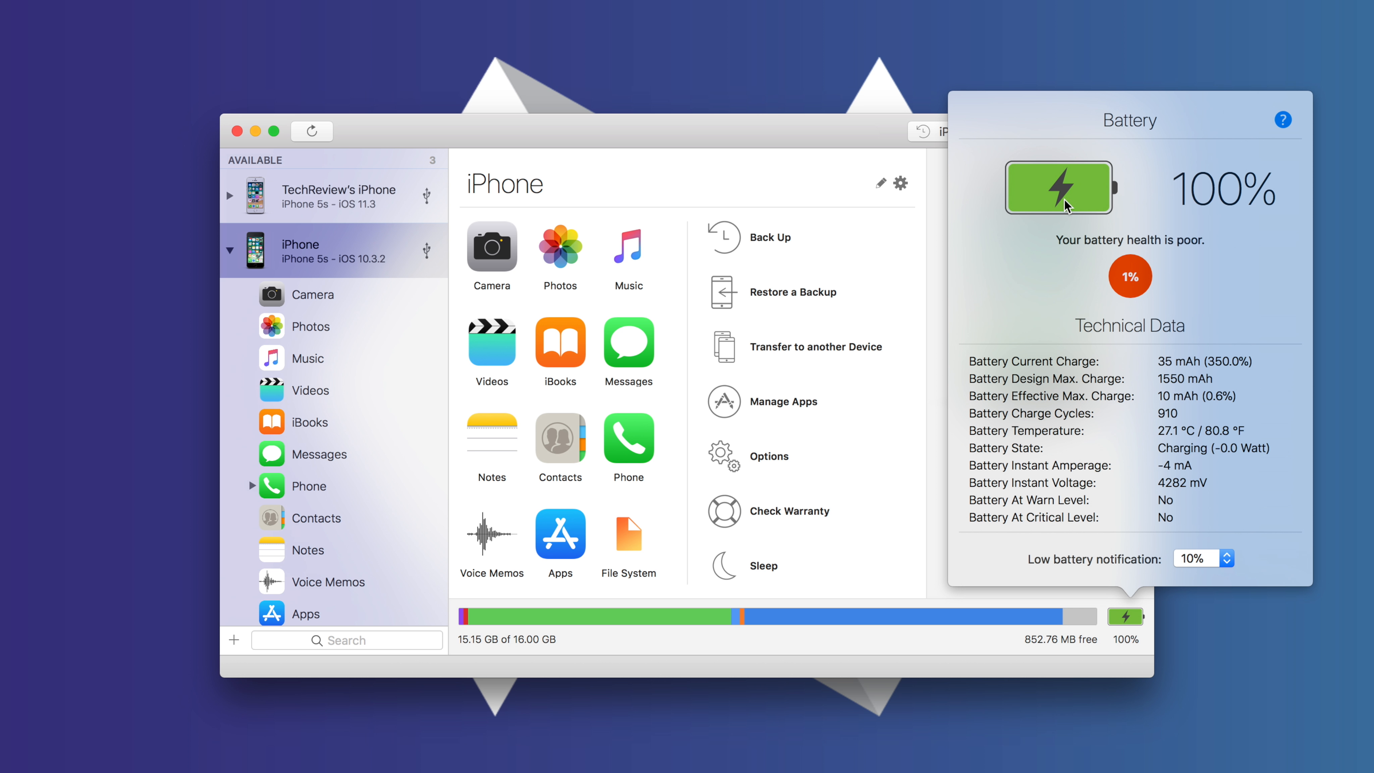
mouse_move(1137, 312)
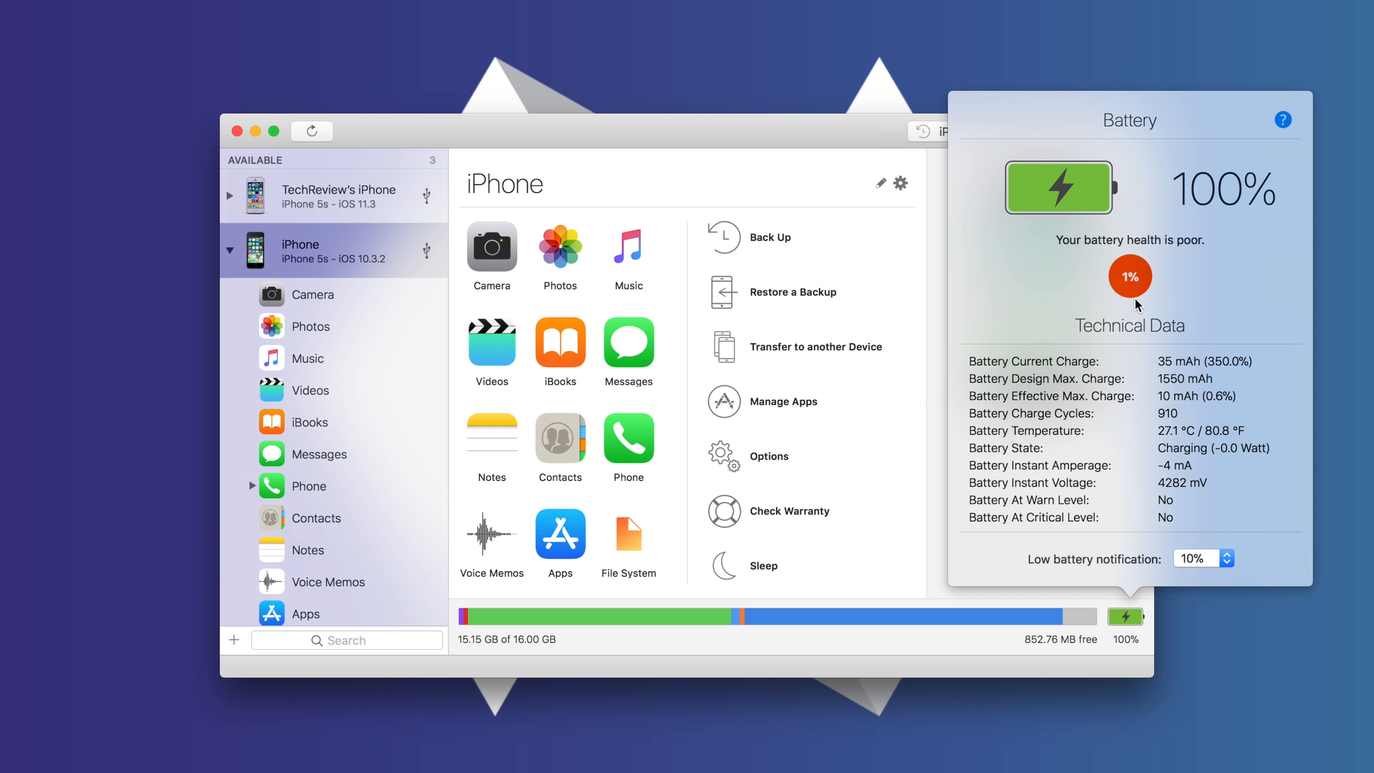
mouse_move(1160, 395)
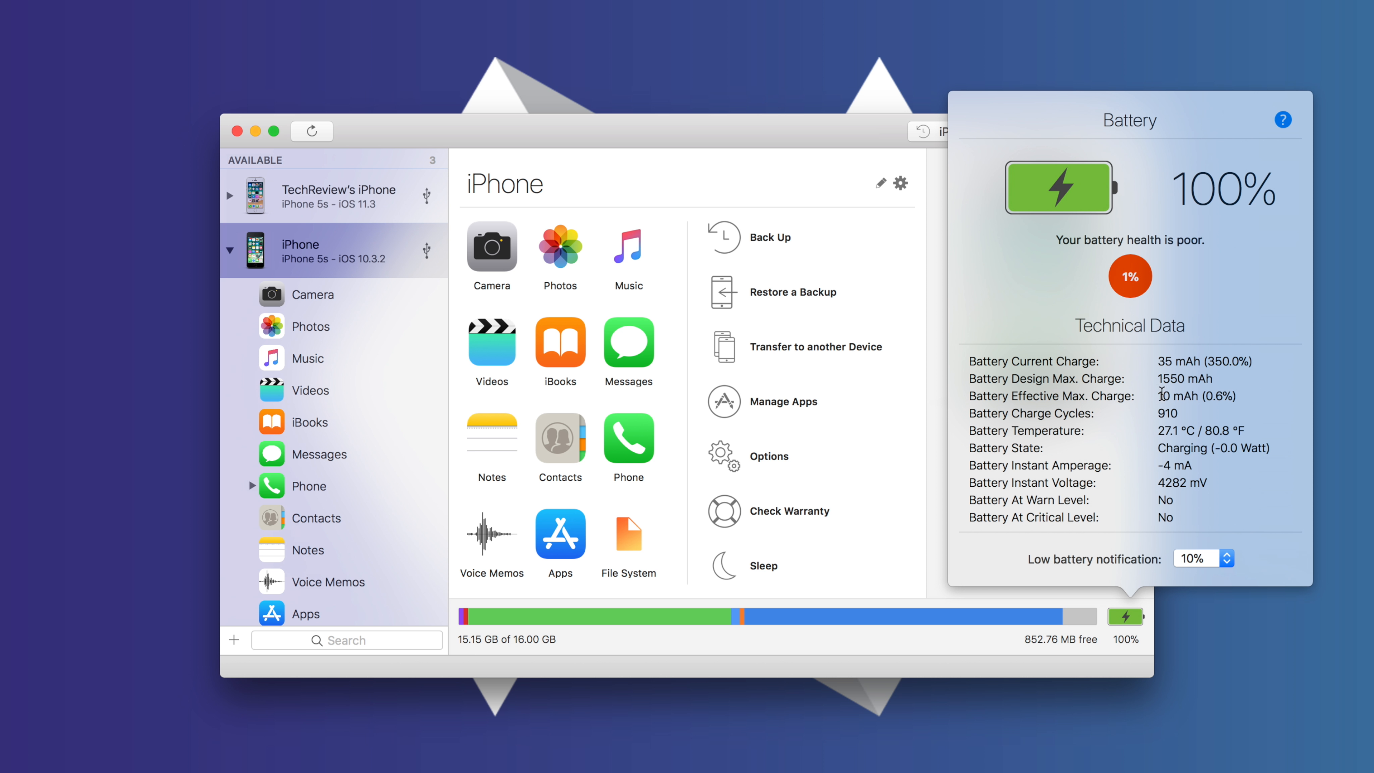
mouse_move(833, 359)
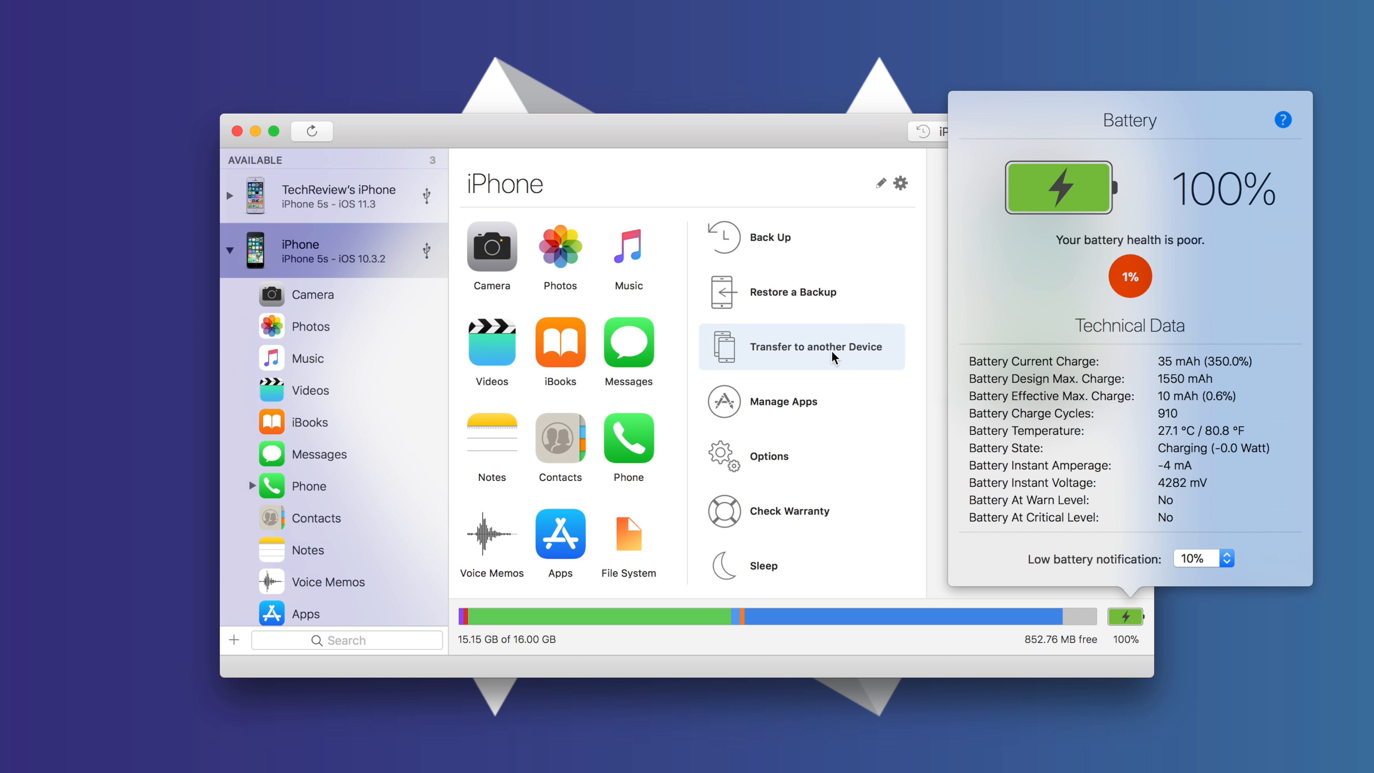
mouse_move(830, 495)
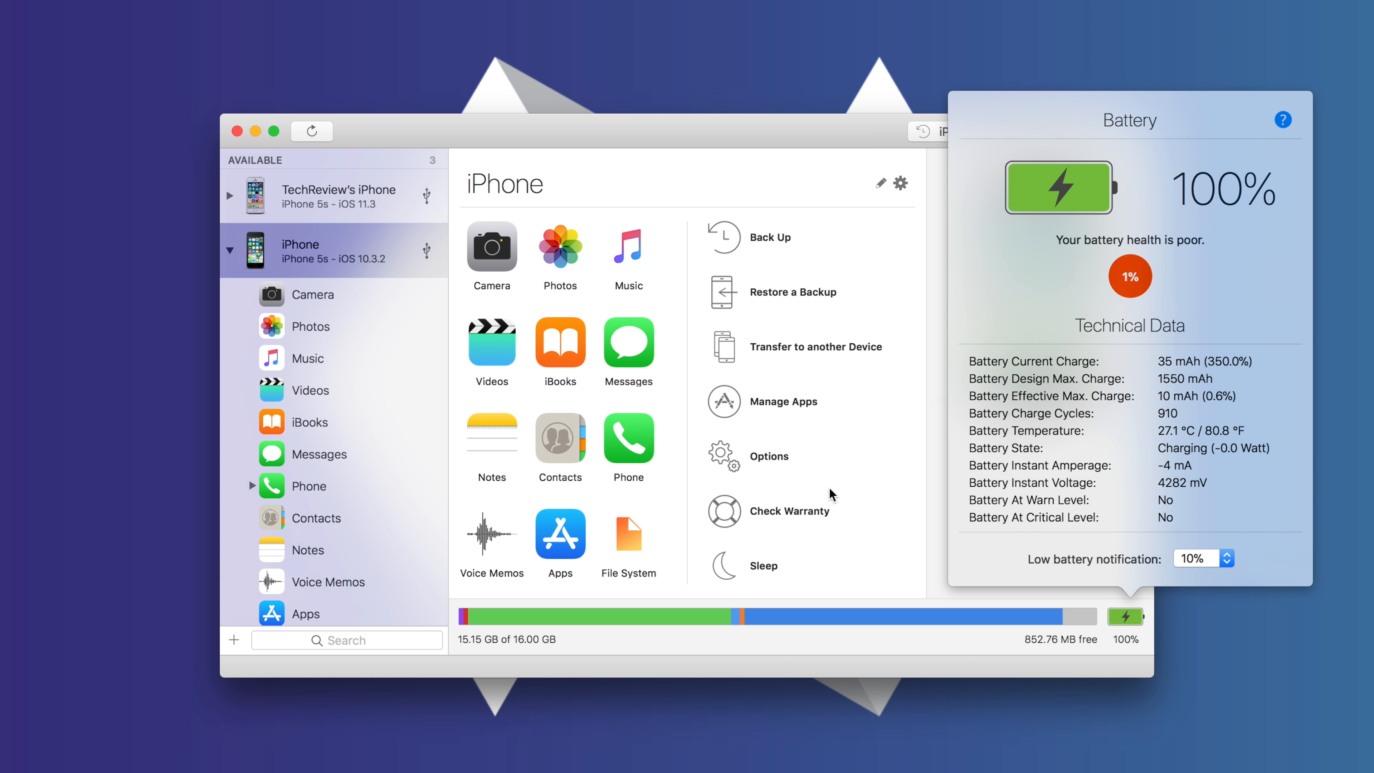
mouse_move(1146, 241)
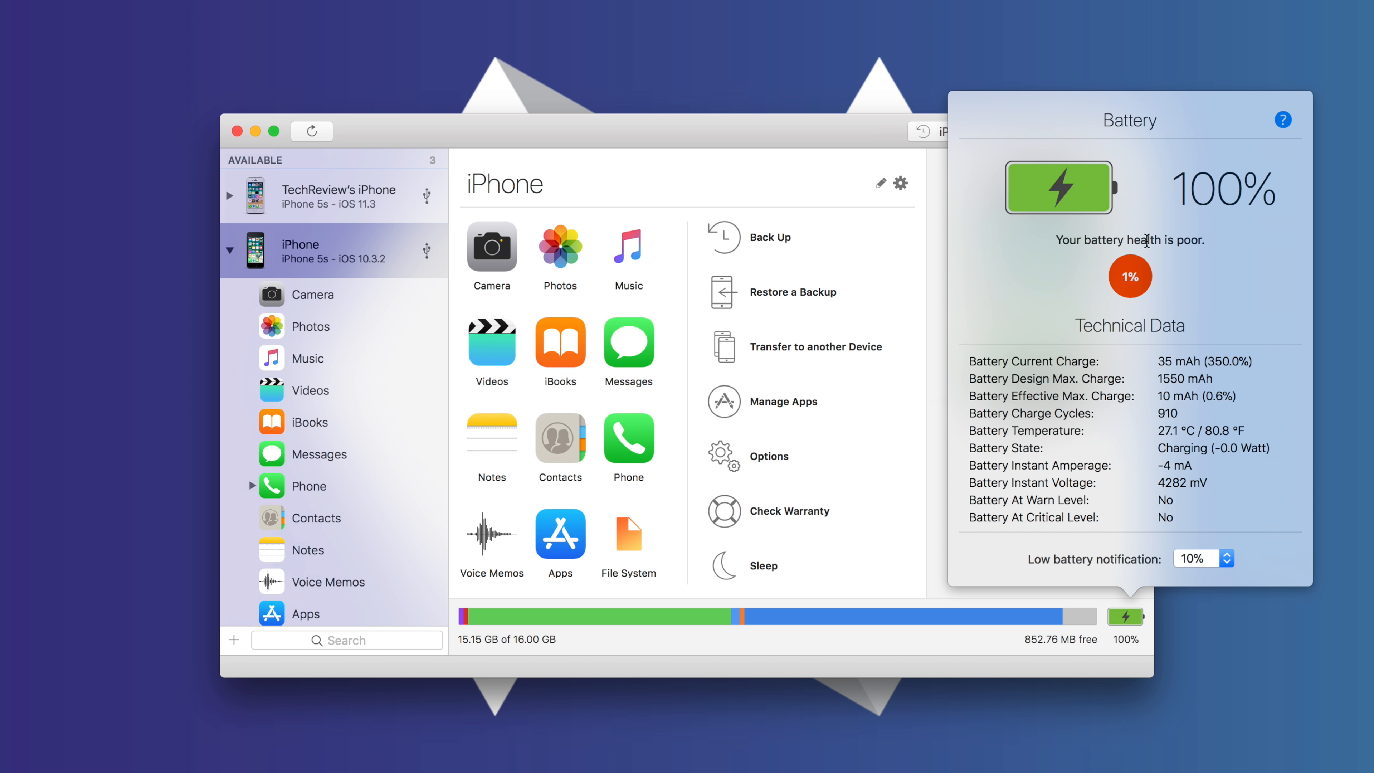
mouse_move(1083, 277)
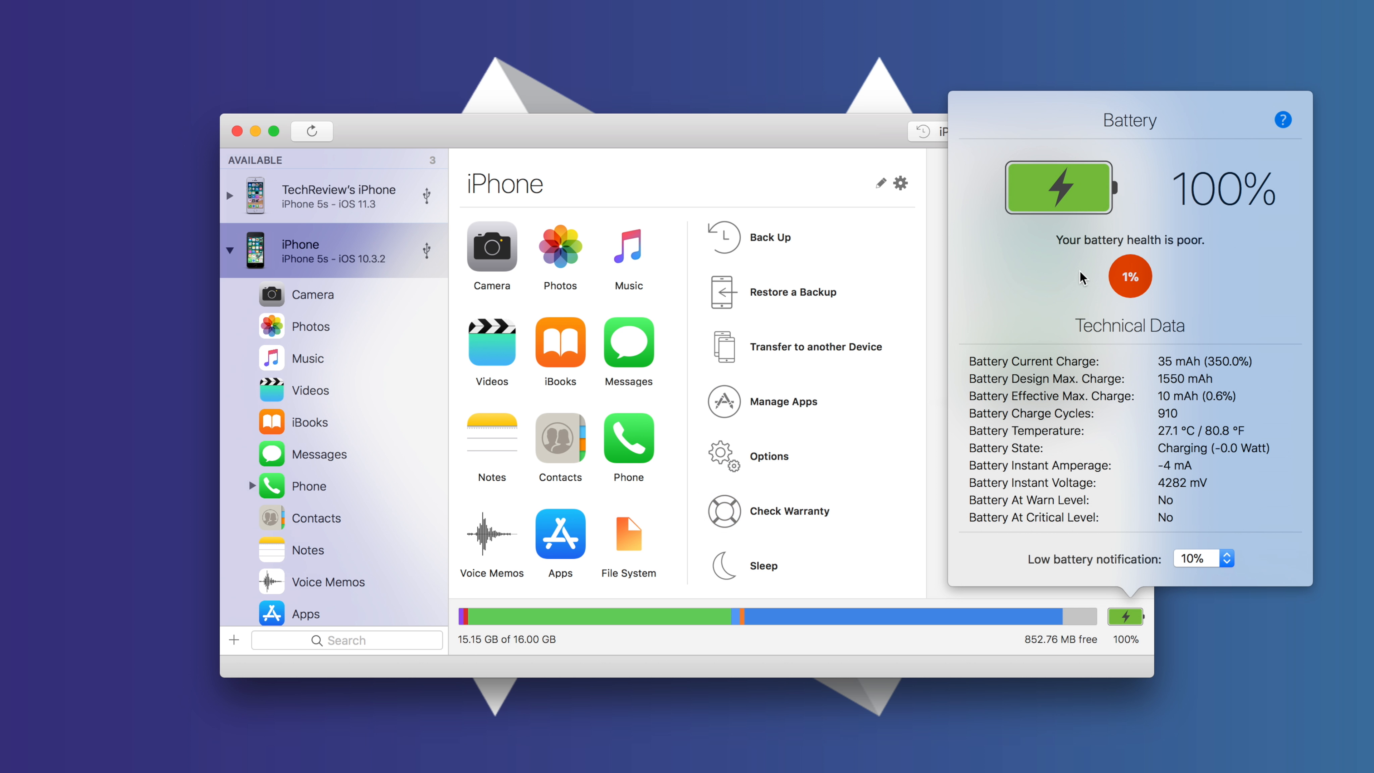
mouse_move(1135, 554)
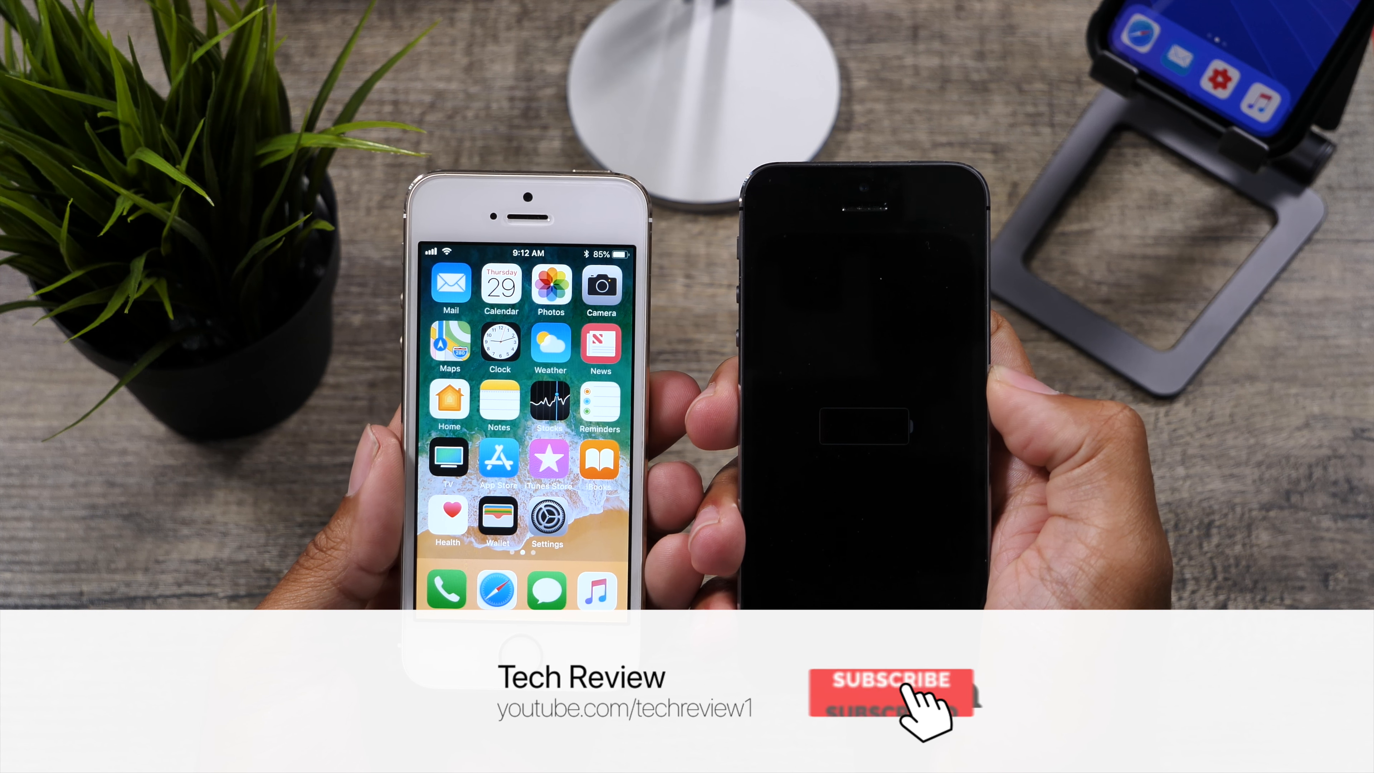
left_click(892, 688)
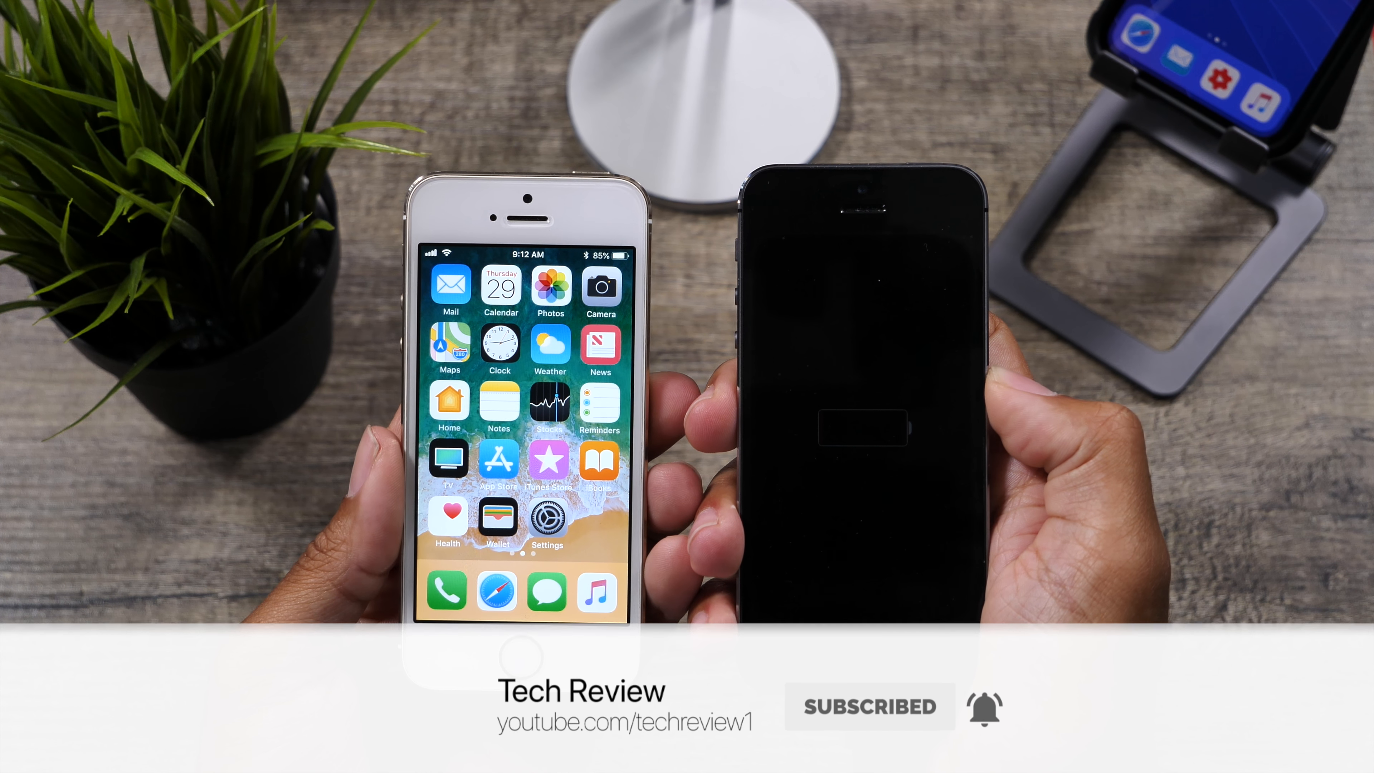